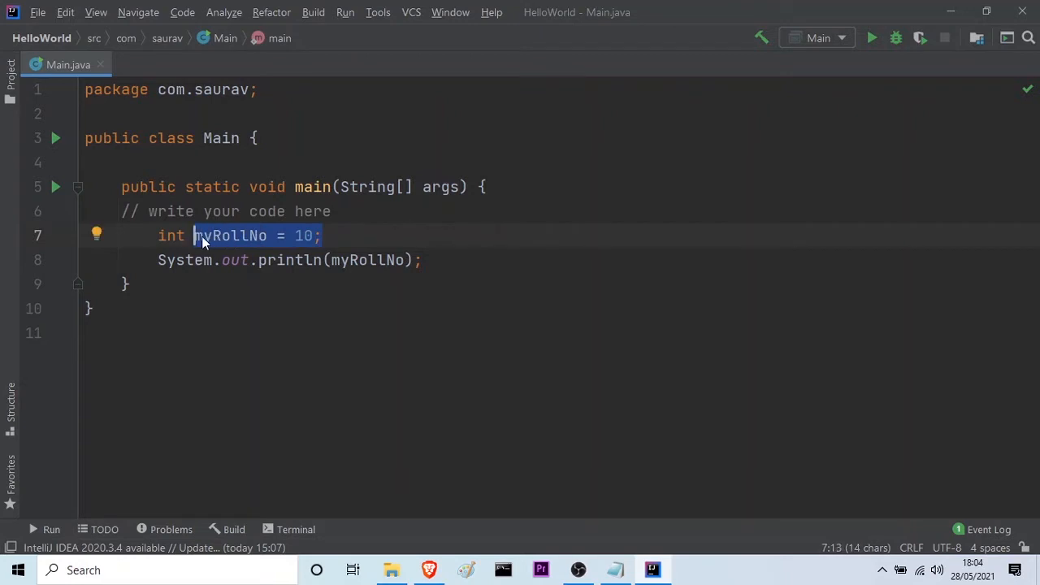
- Change the myRollNo declaration from int to byte, keeping its value 10
click(317, 236)
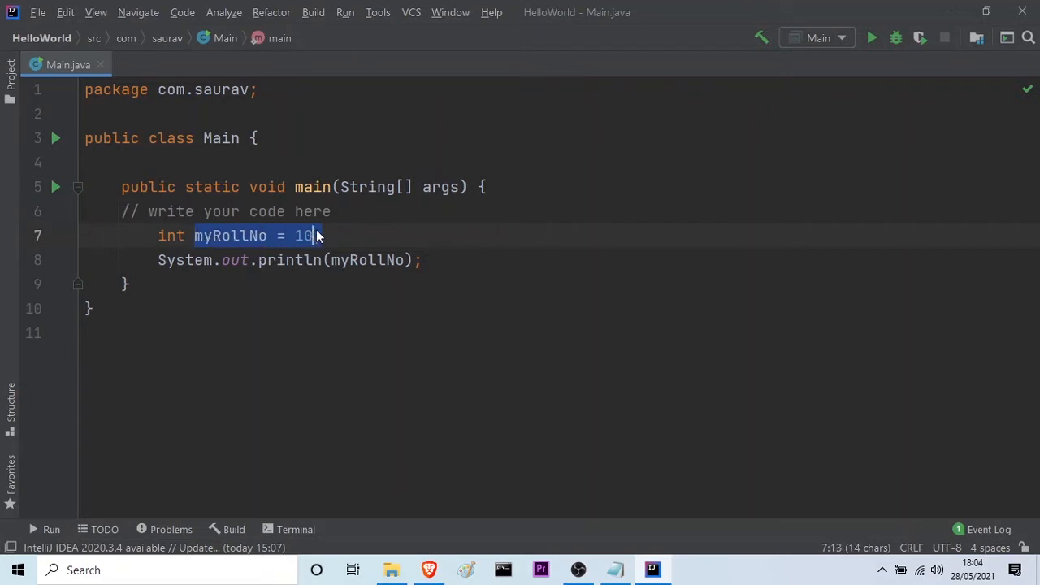
double_click(303, 236)
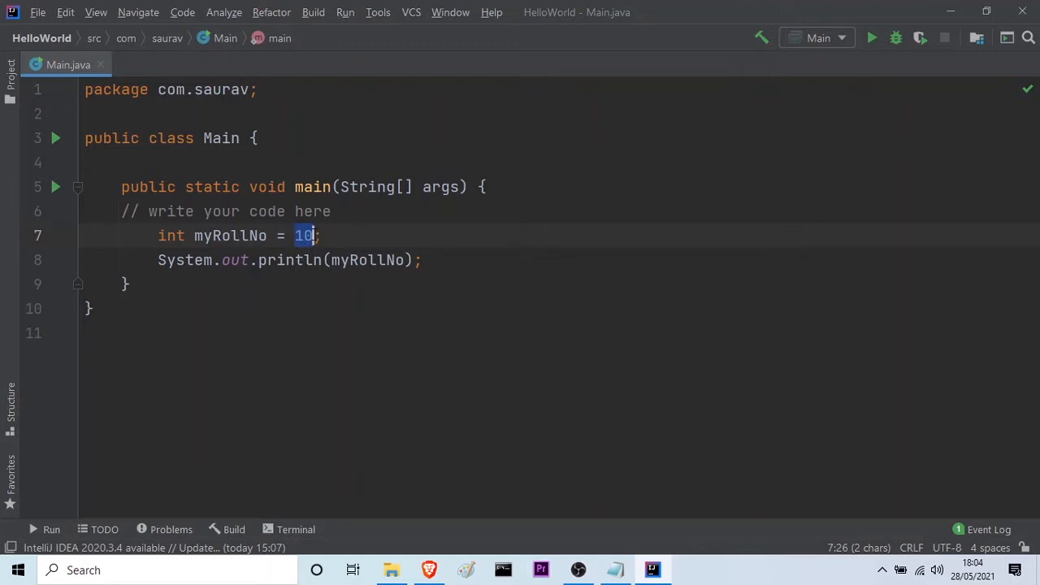
click(186, 236)
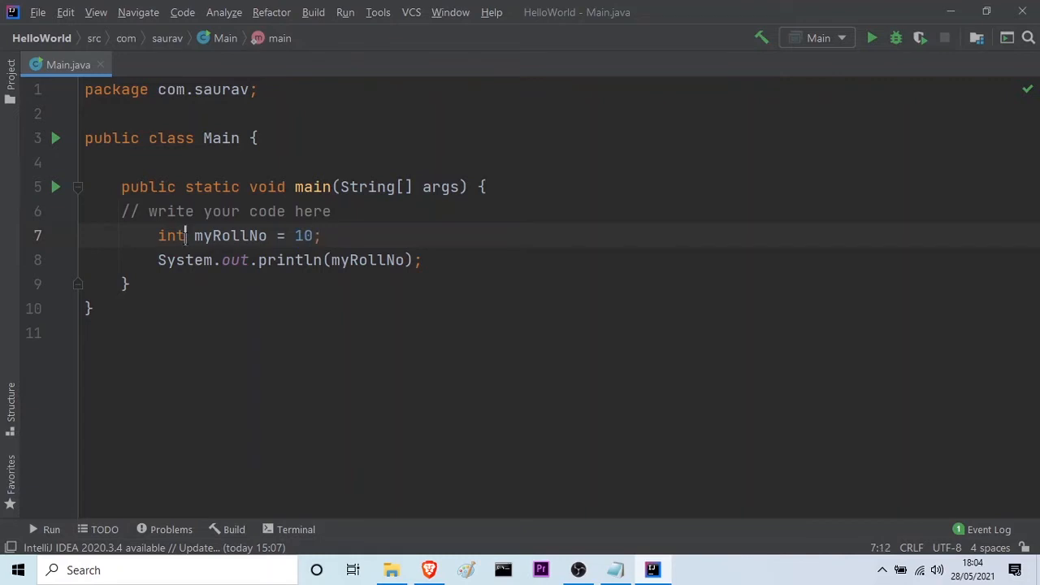
text(byte)
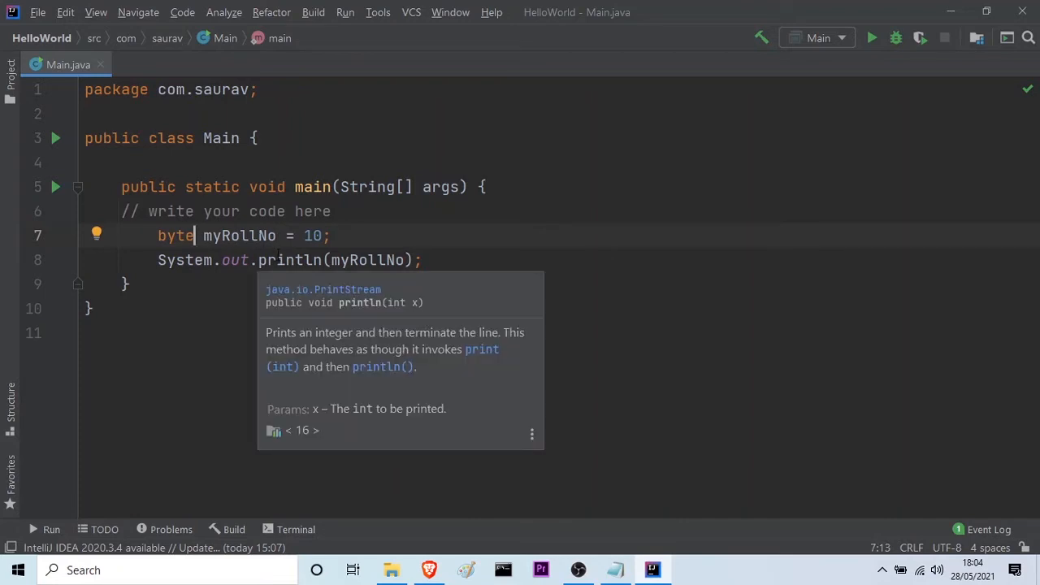
key(Escape)
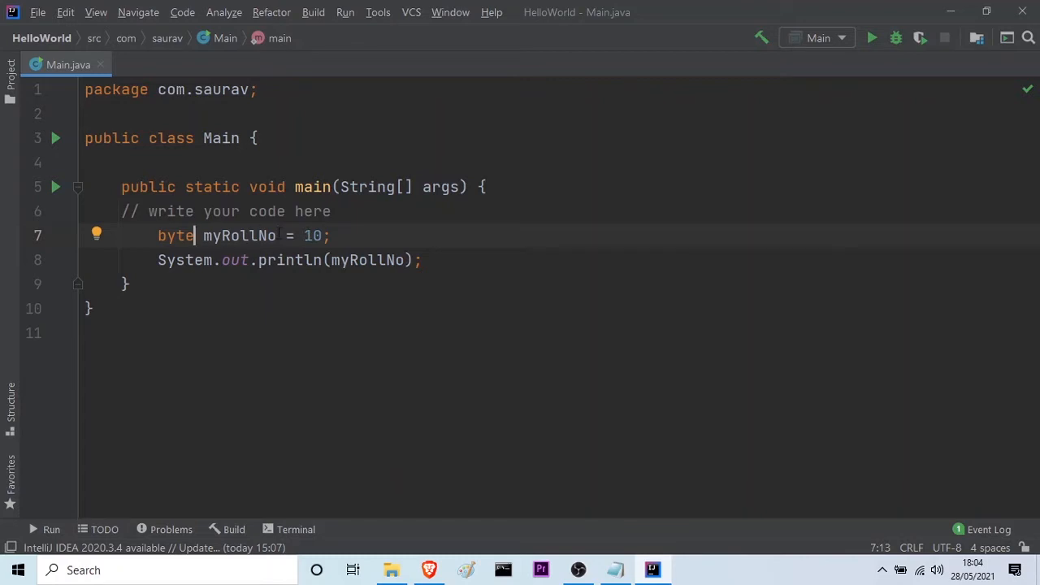
double_click(239, 236)
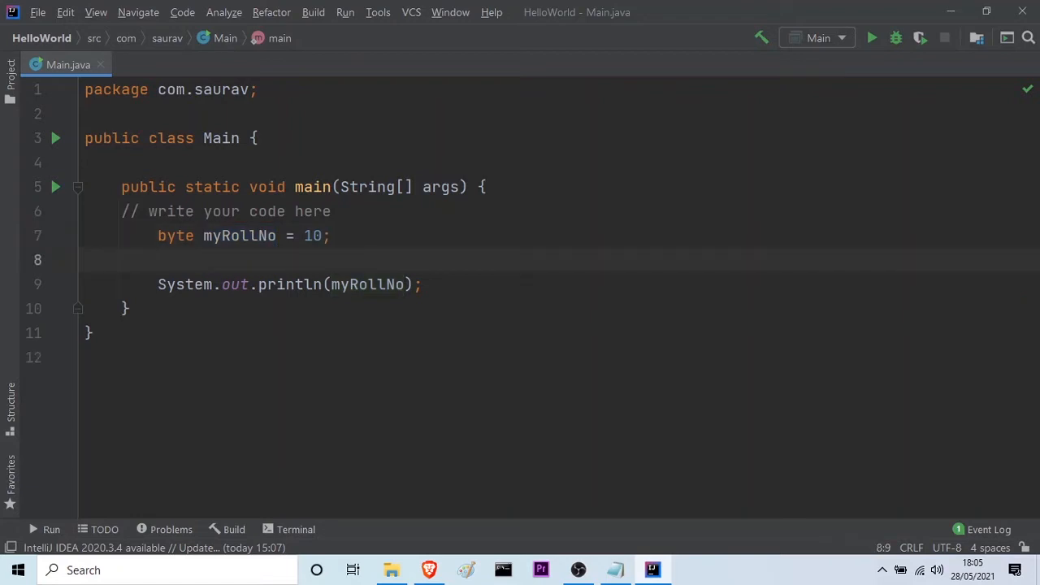
- Declare int noOfViews = 123456789; on the line below myRollNo
text(int)
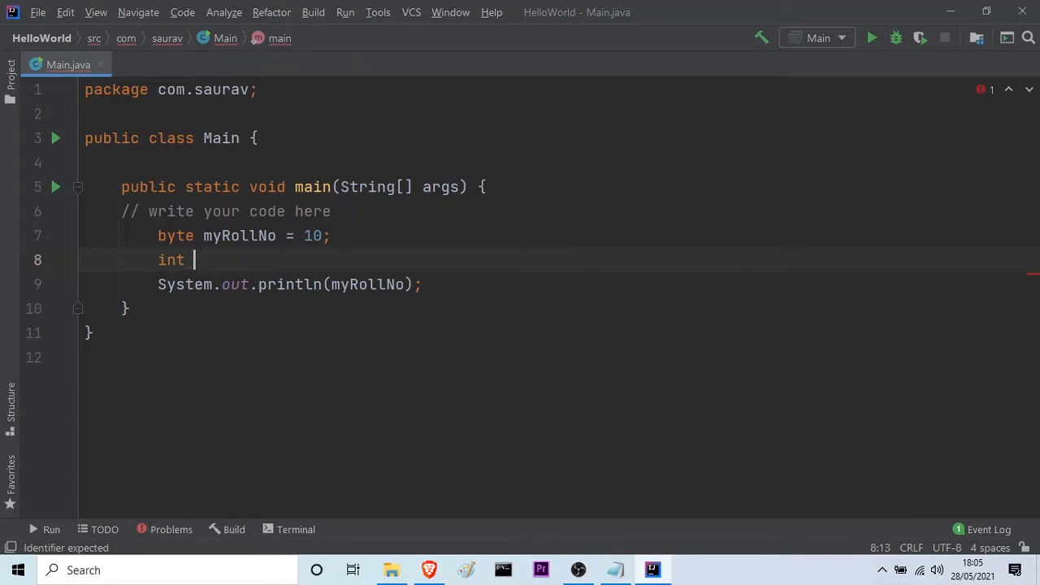
text(noOfViews)
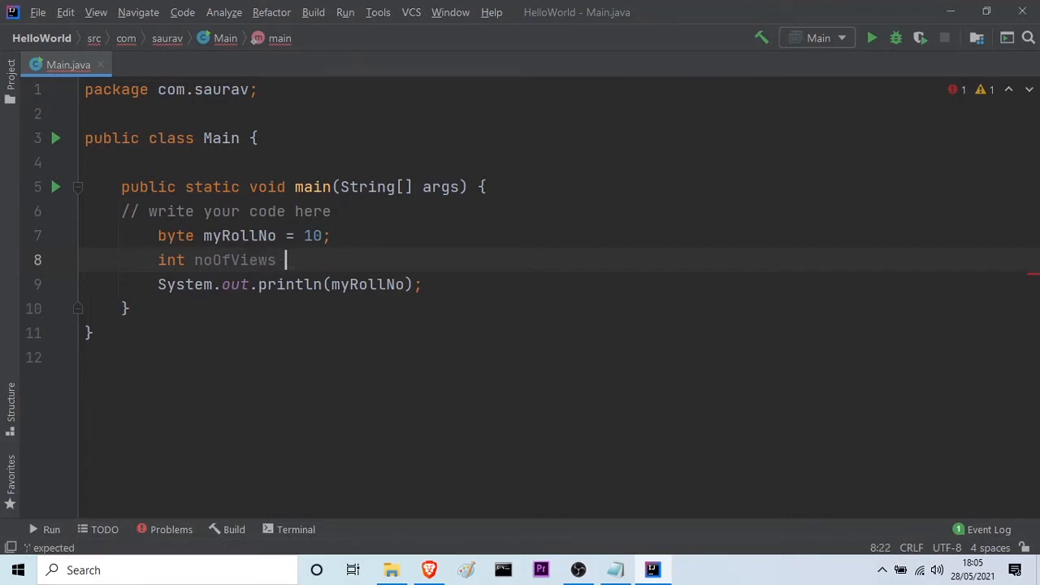
text(=)
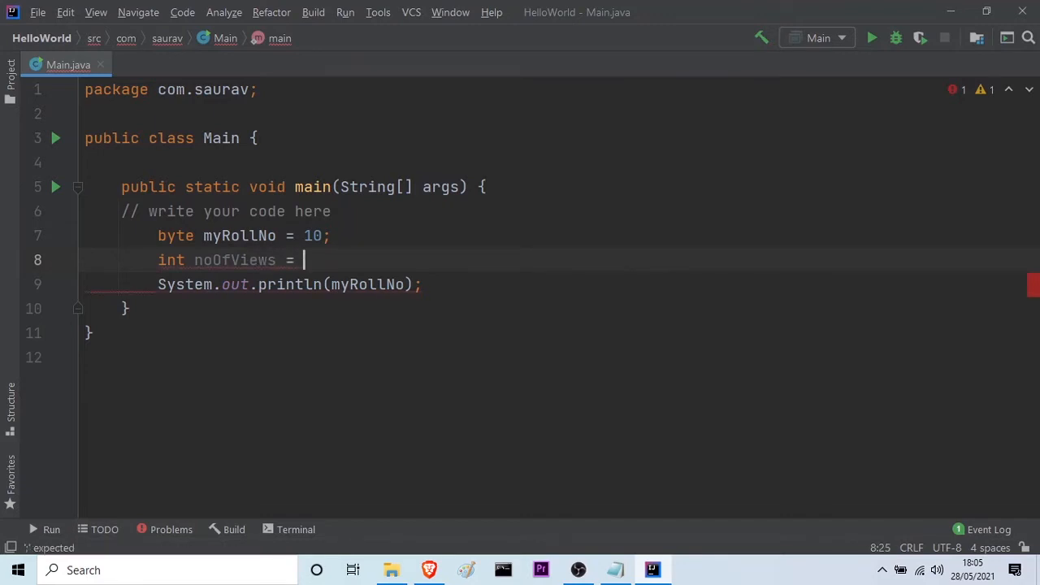
text(12)
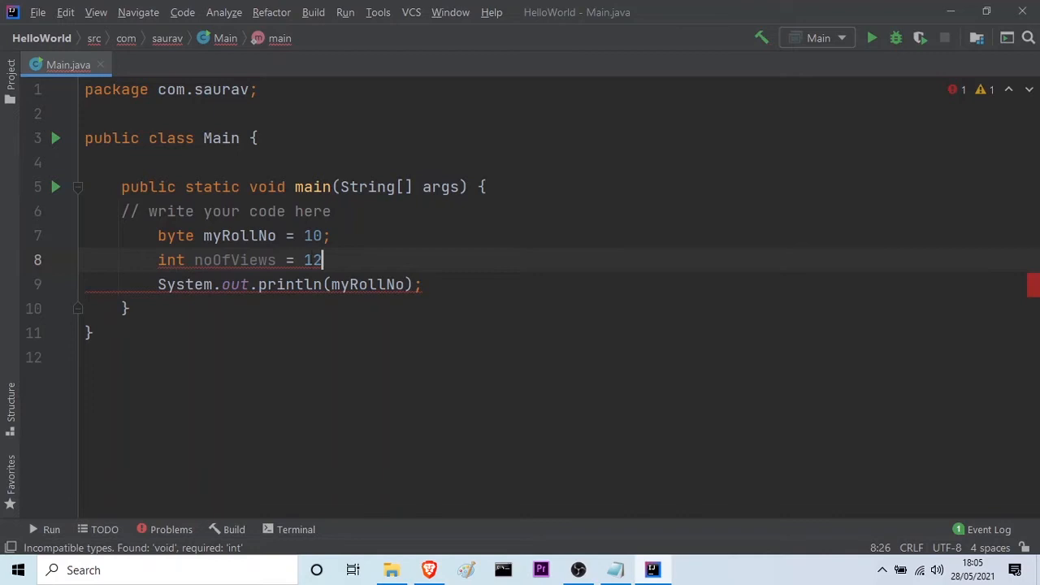
text(34567)
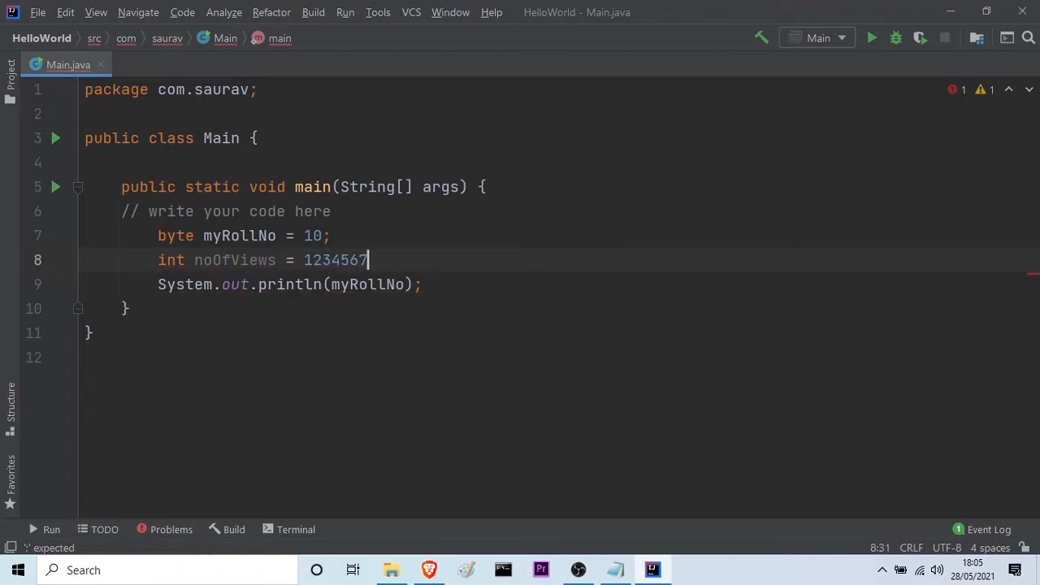
text(89)
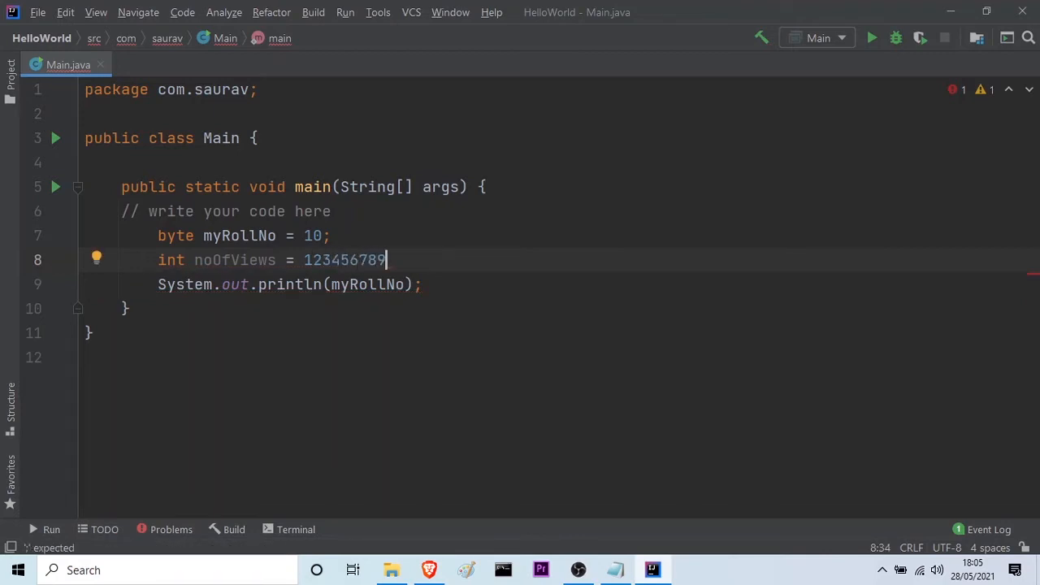
text(;)
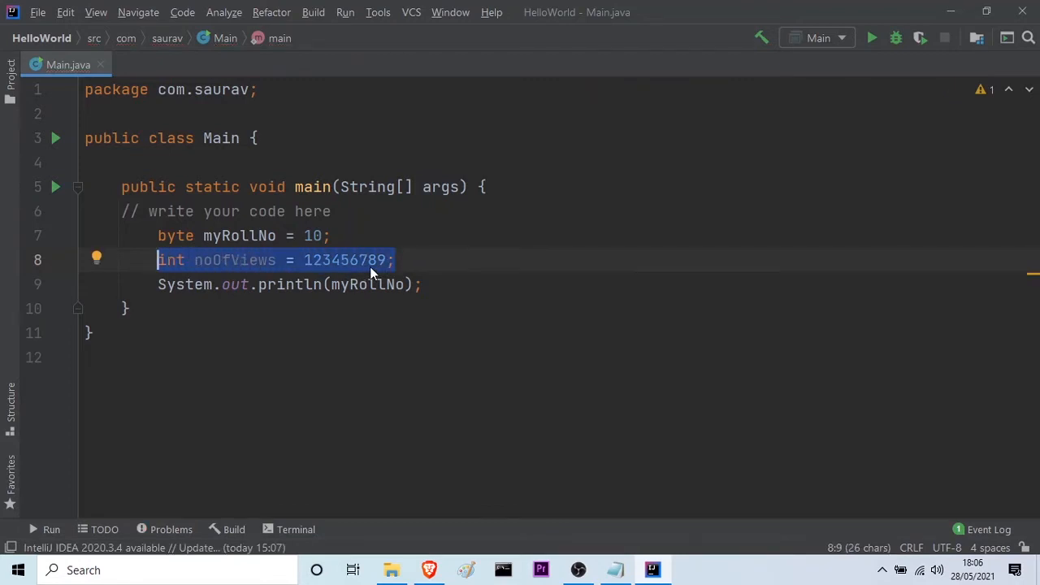
click(276, 260)
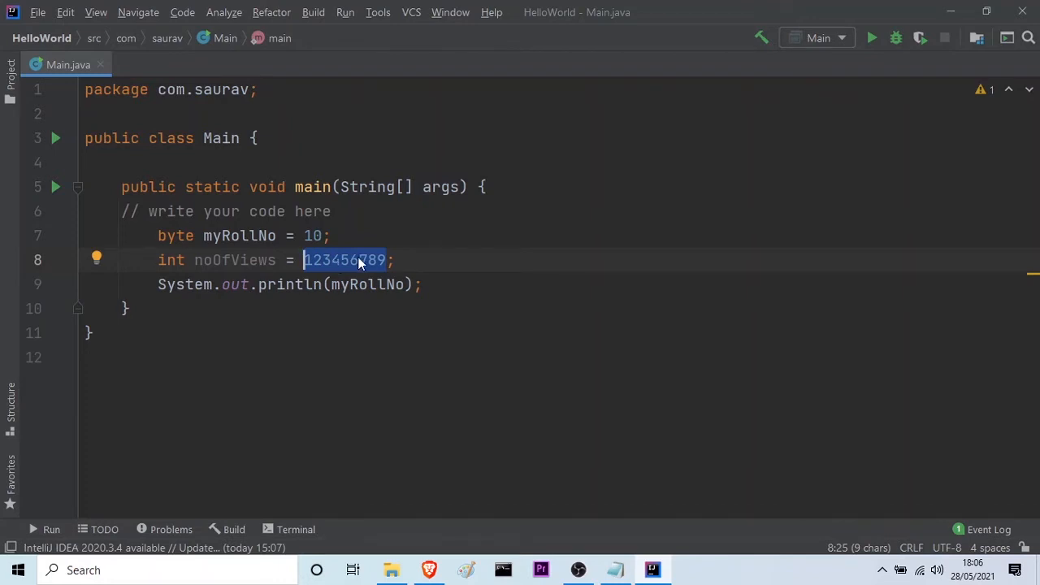
- Regroup the noOfViews literal with underscores so it reads 123_456_789
click(350, 260)
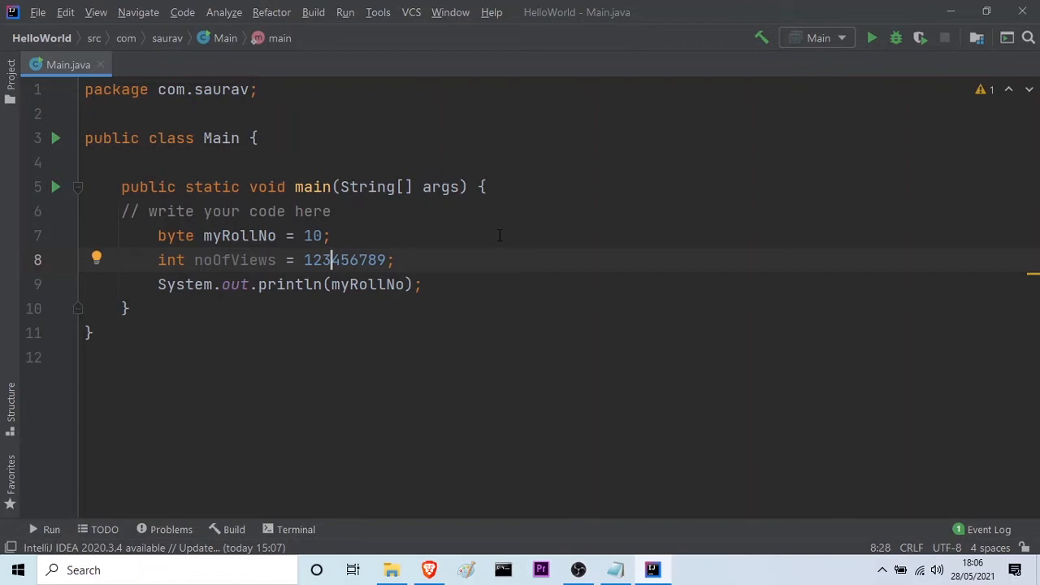
text(_)
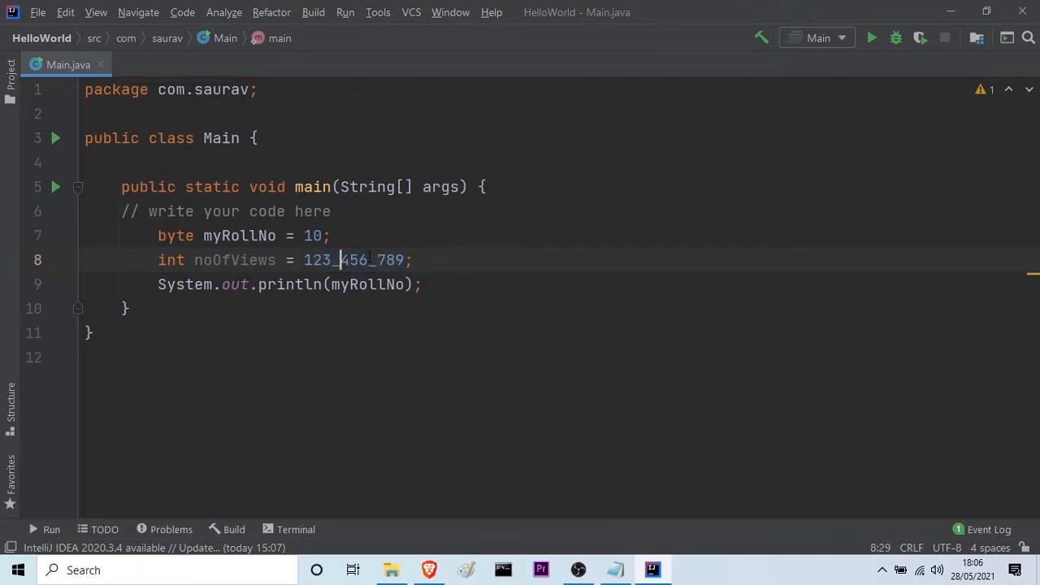
text(,)
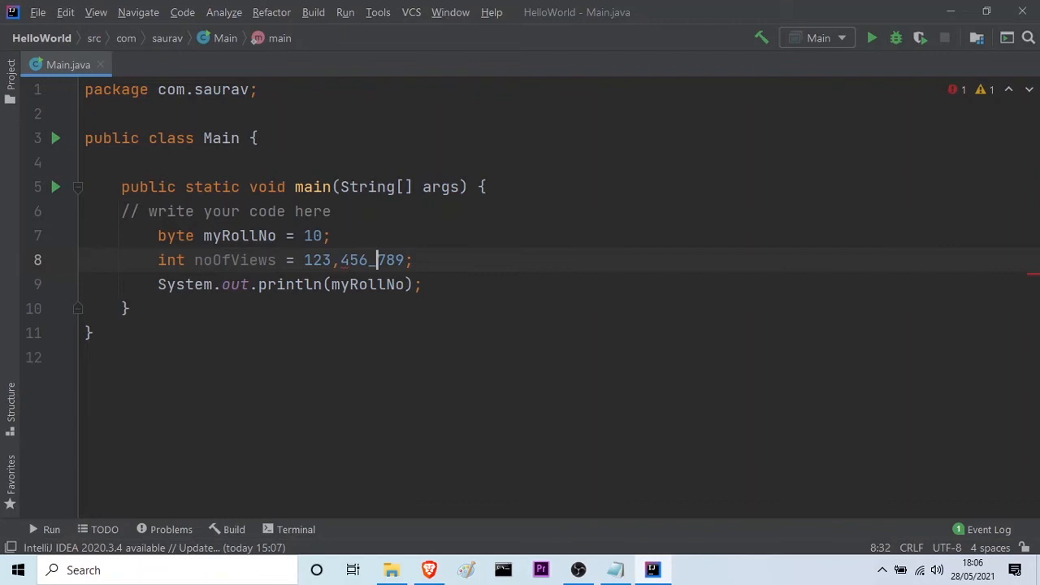
key(Backspace)
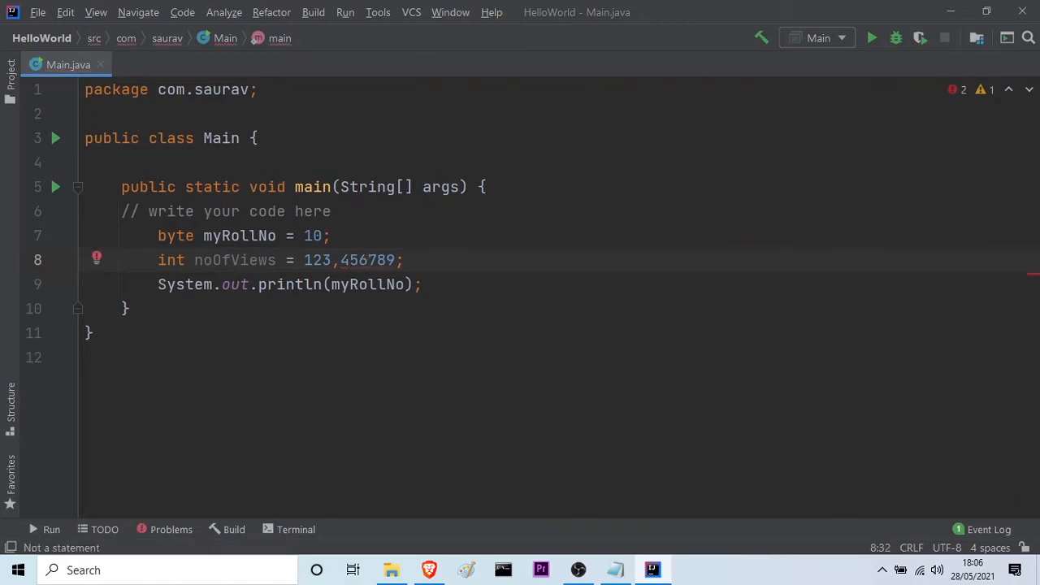
text(,)
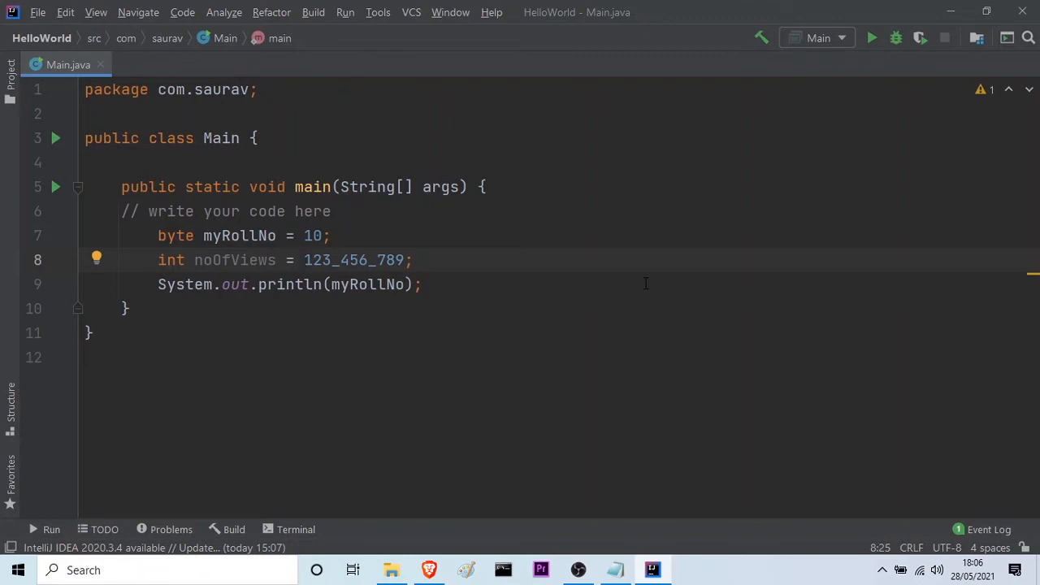
- Prefix the value with 4_ and change noOfViews to a long declaration
text(4)
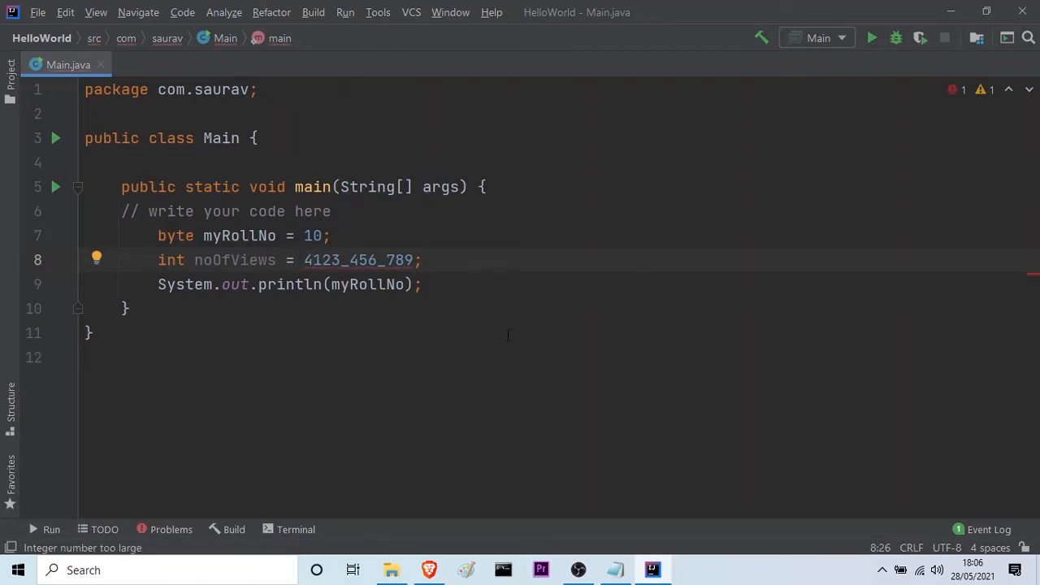
text(_)
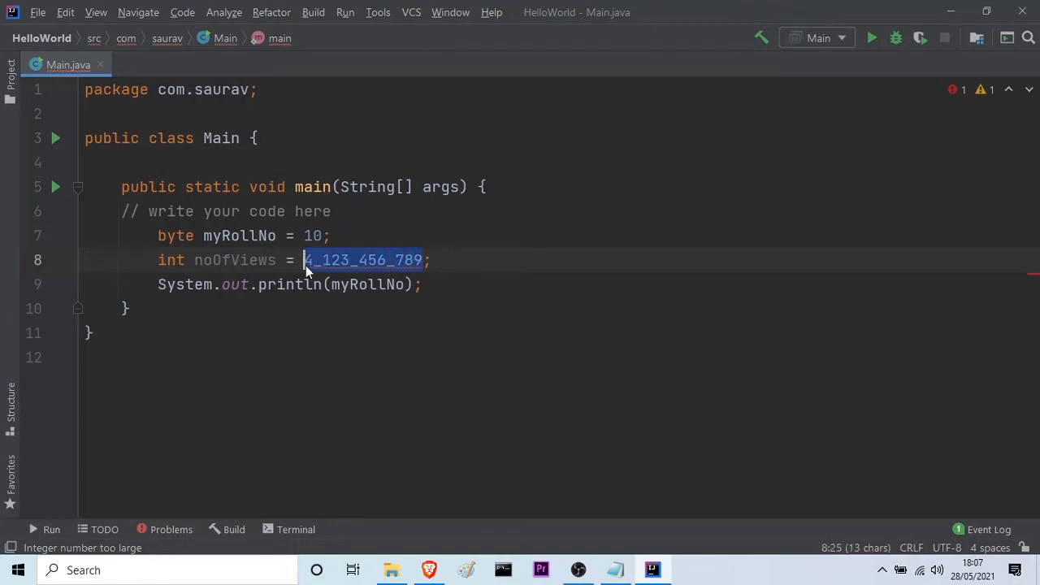
click(188, 260)
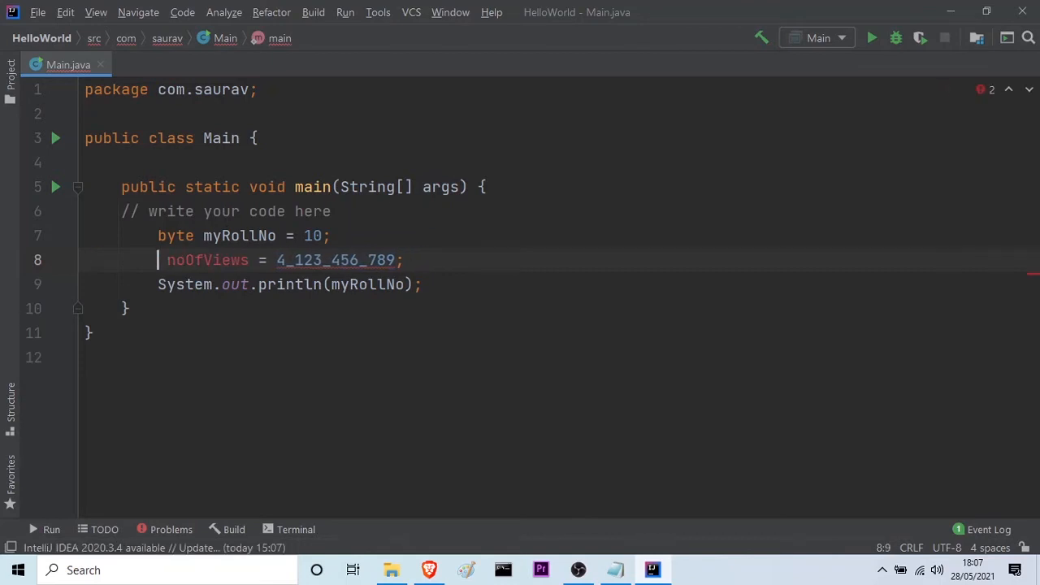
text(long)
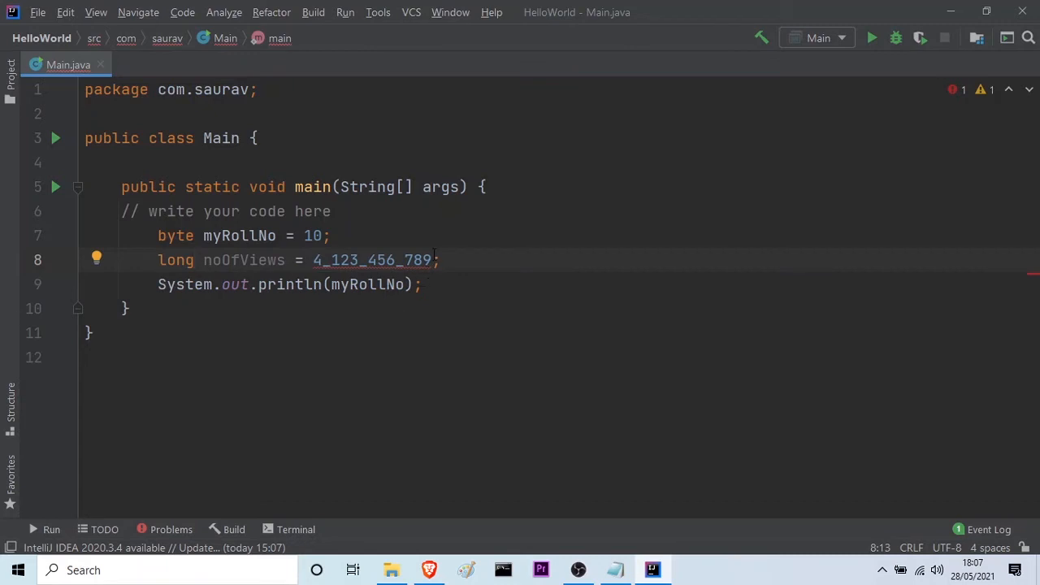
double_click(372, 260)
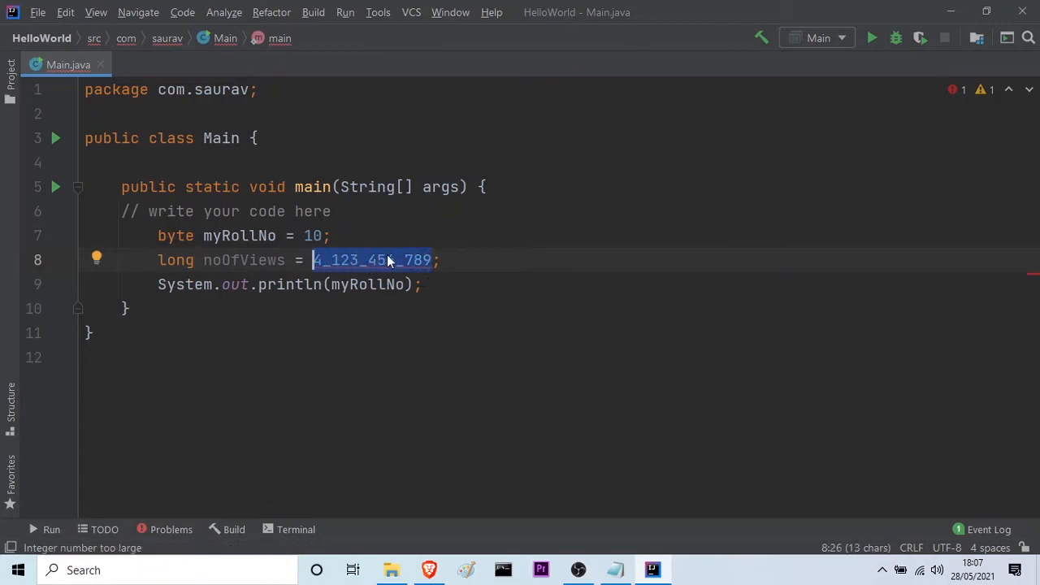
mouse_move(390, 260)
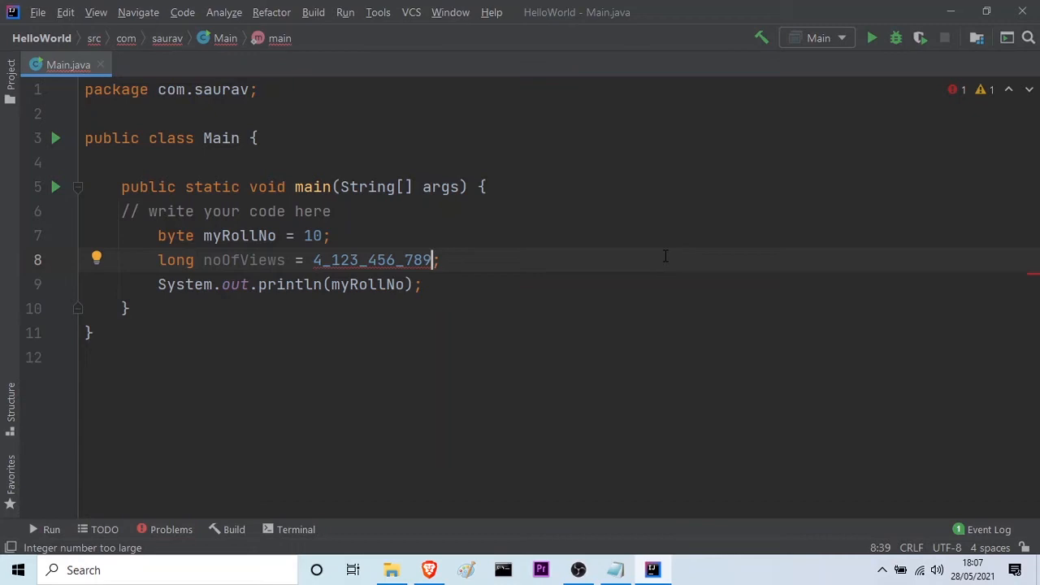
- Append the L suffix so the value reads 4_123_456_789L, then add a blank line below
text(L)
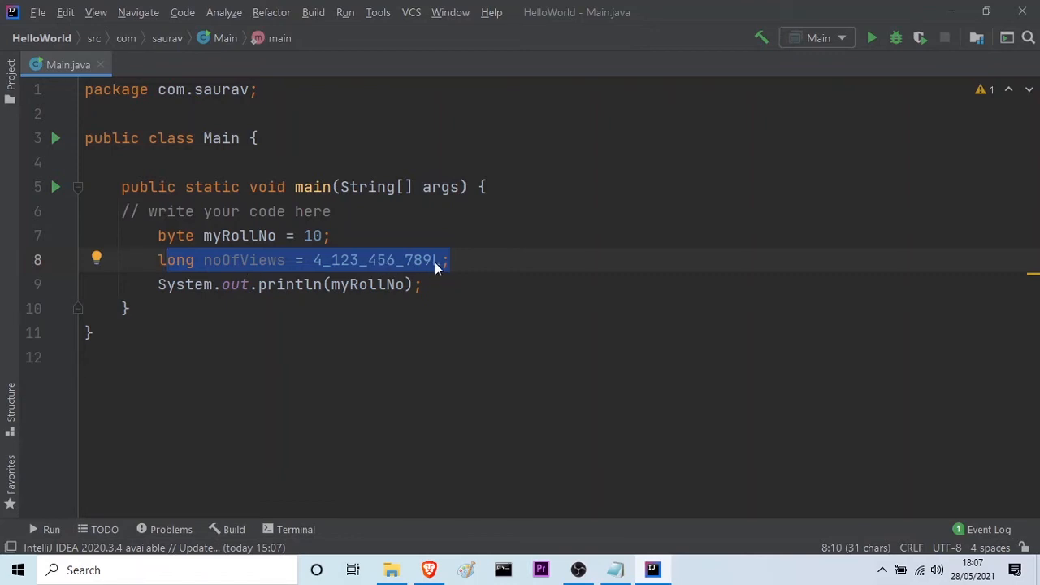
click(431, 260)
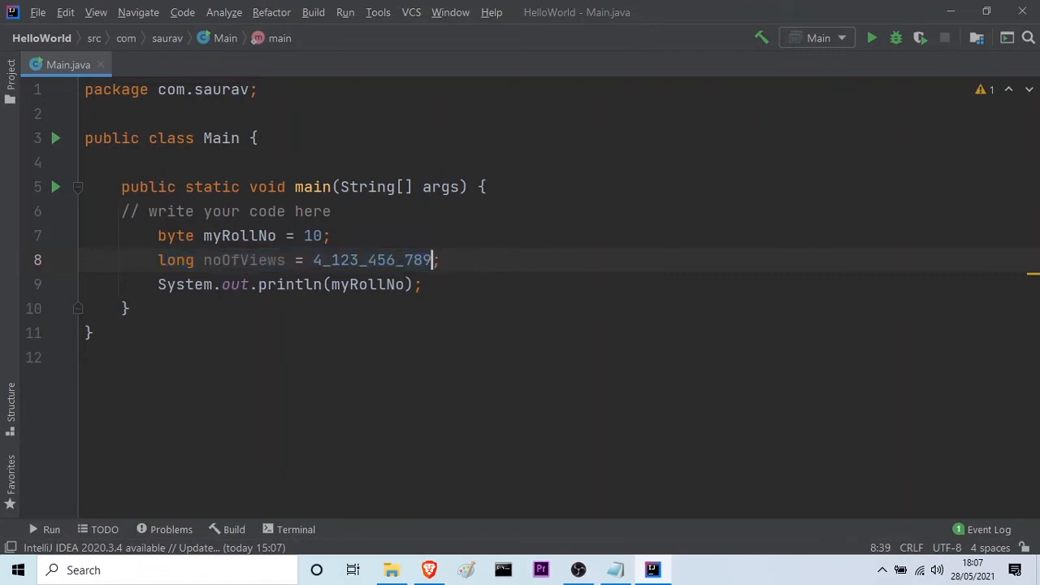
text(l)
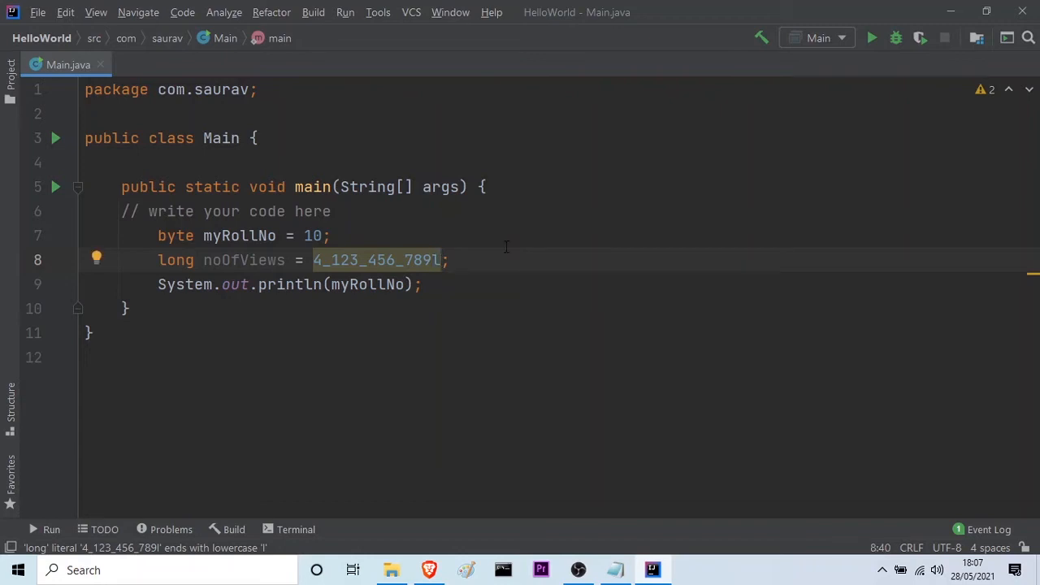
text(L)
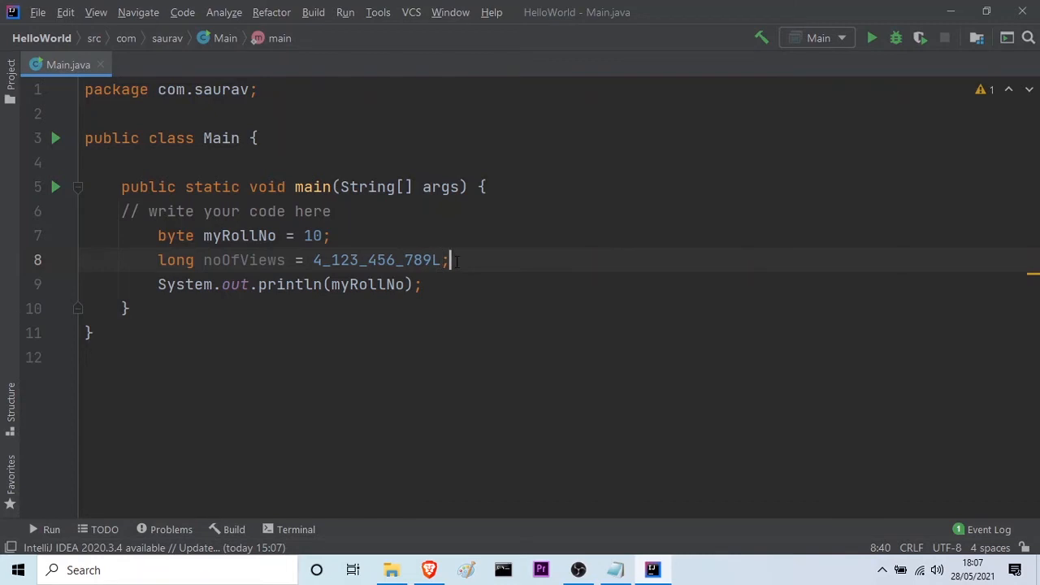
key(Return)
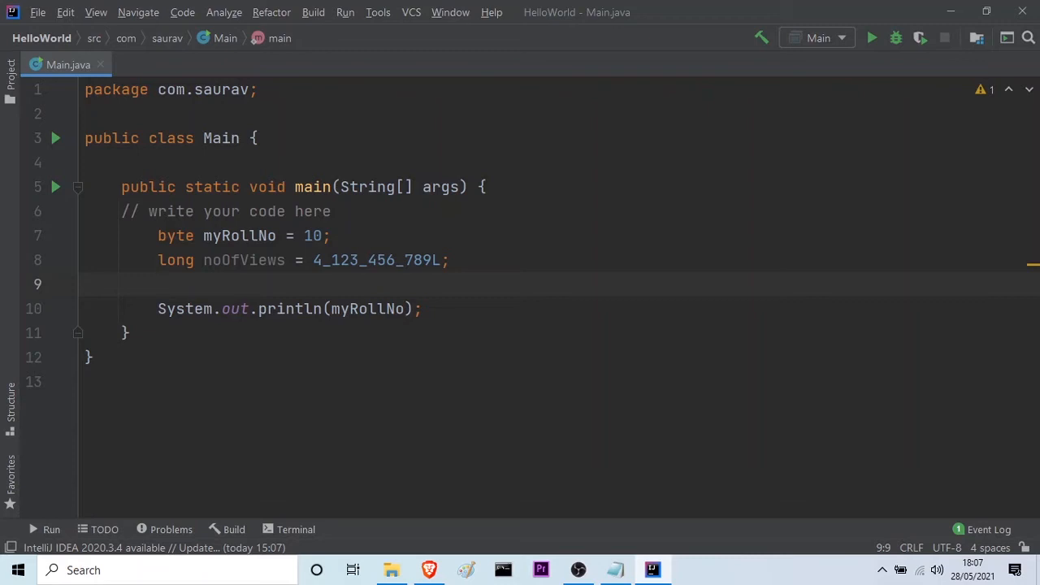
- Declare double cost = 49.98; beneath the long noOfViews line
text(double)
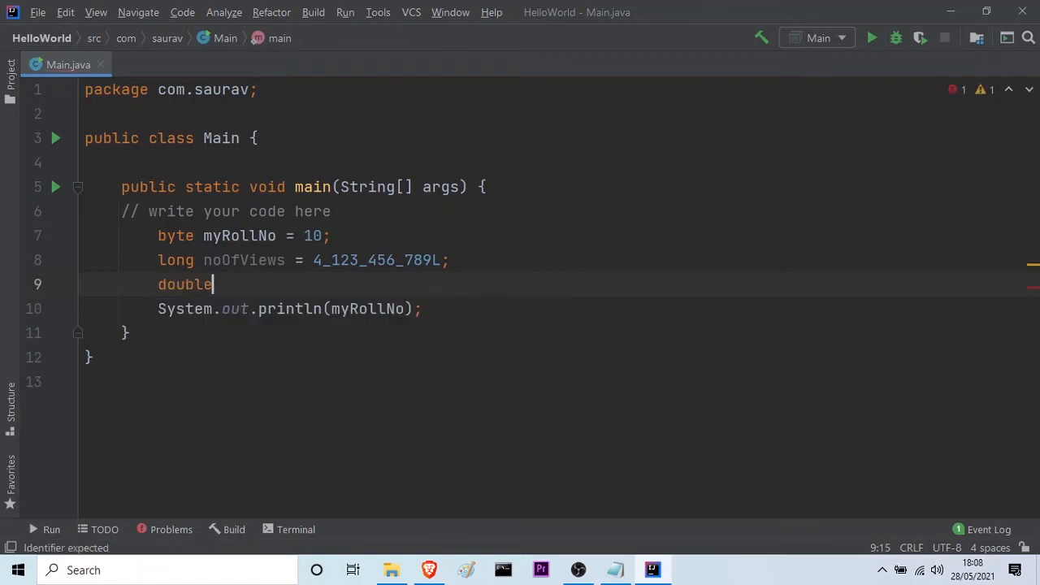
text(c)
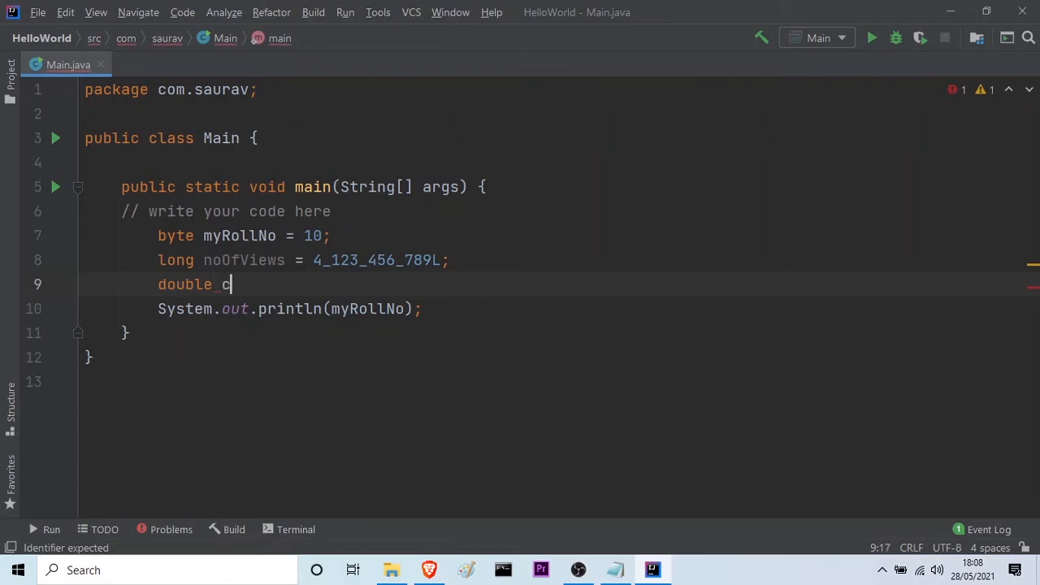
text(ost =)
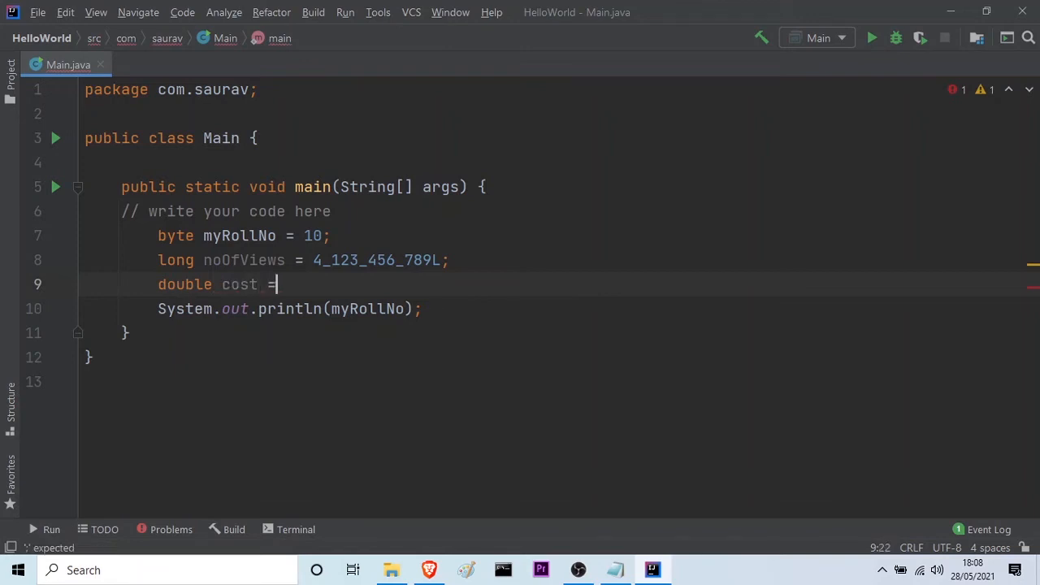
text(4)
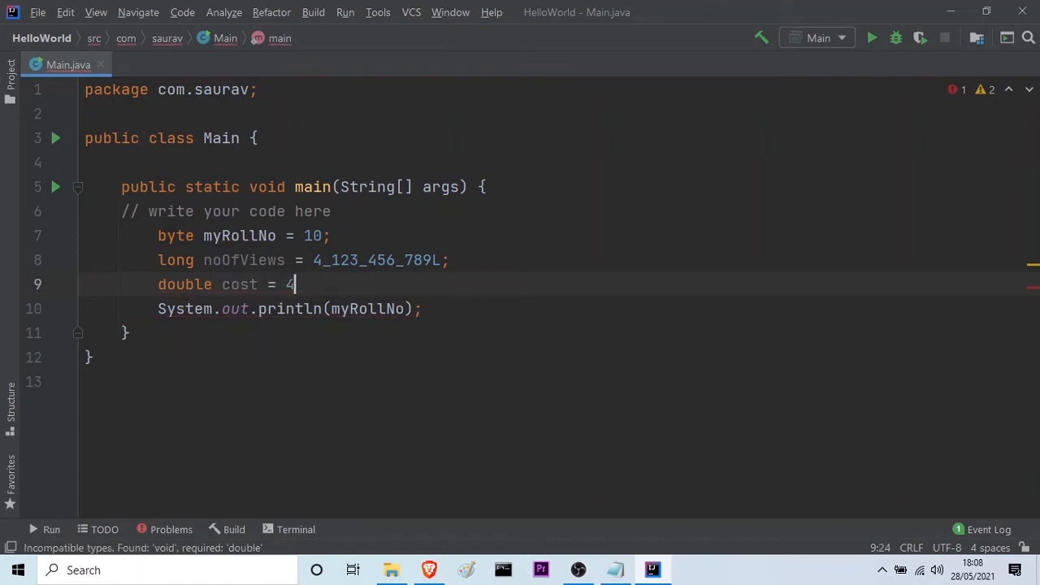
text(9.98)
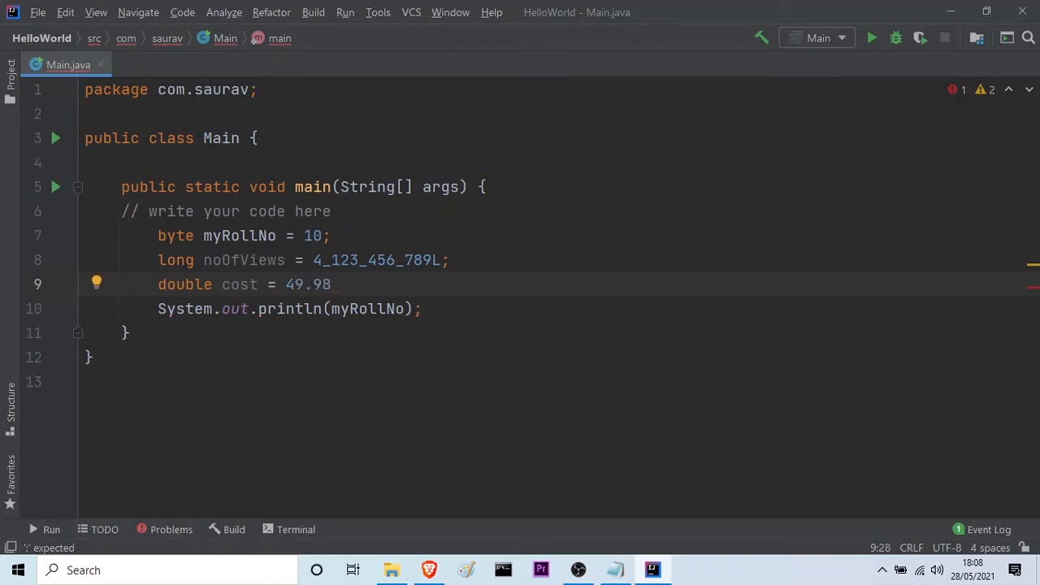
text(;)
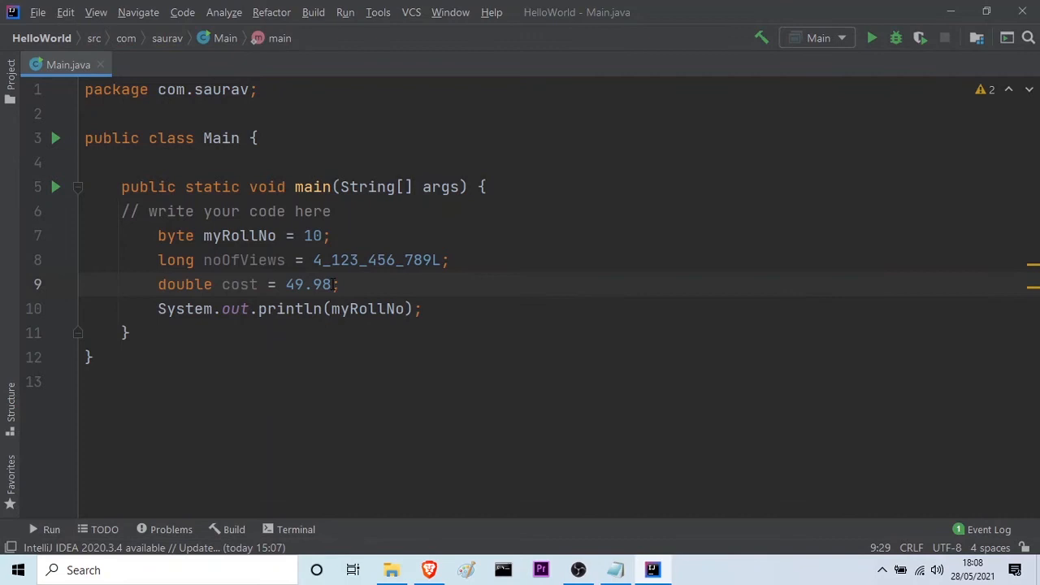
double_click(309, 283)
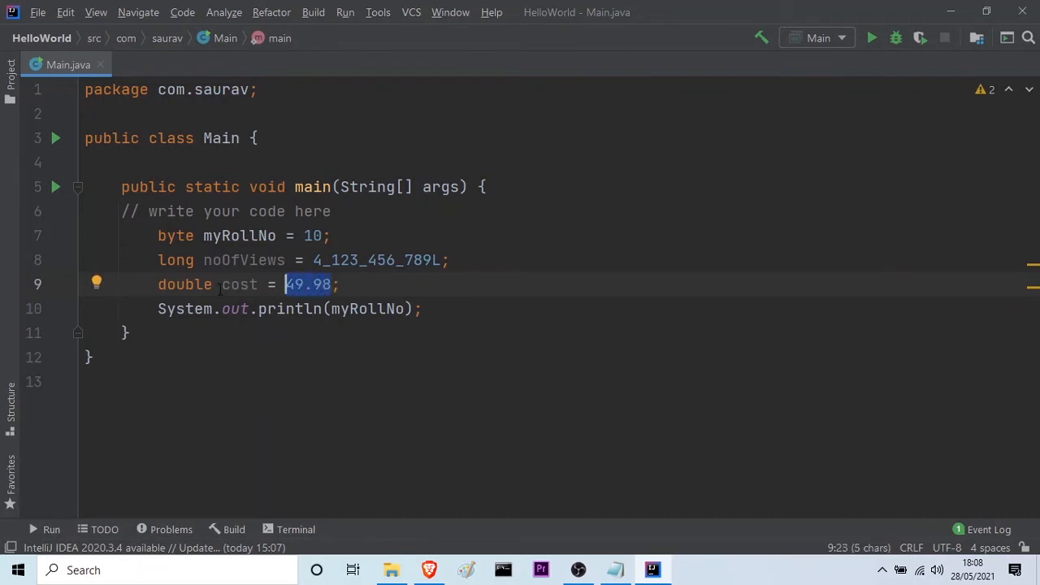
mouse_move(309, 292)
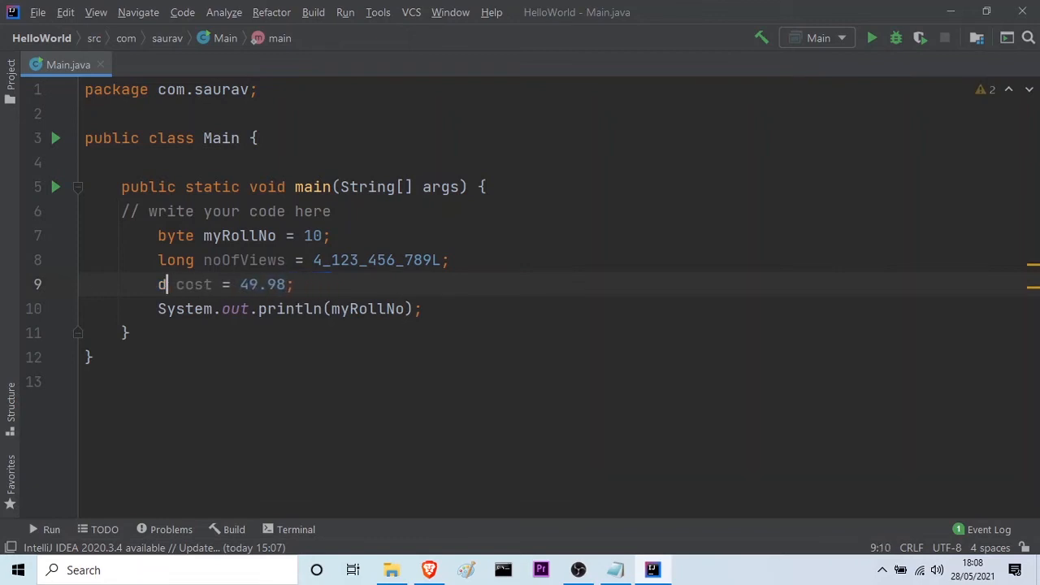
- Make cost a float and suffix its value as 49.98F, comparing with the long's L suffix
text(loat)
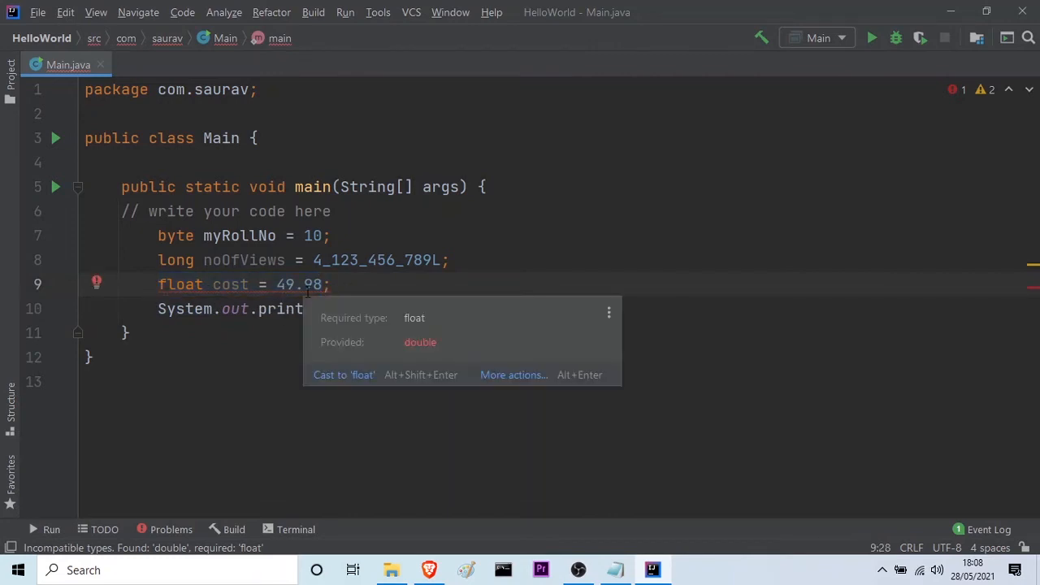
mouse_move(351, 355)
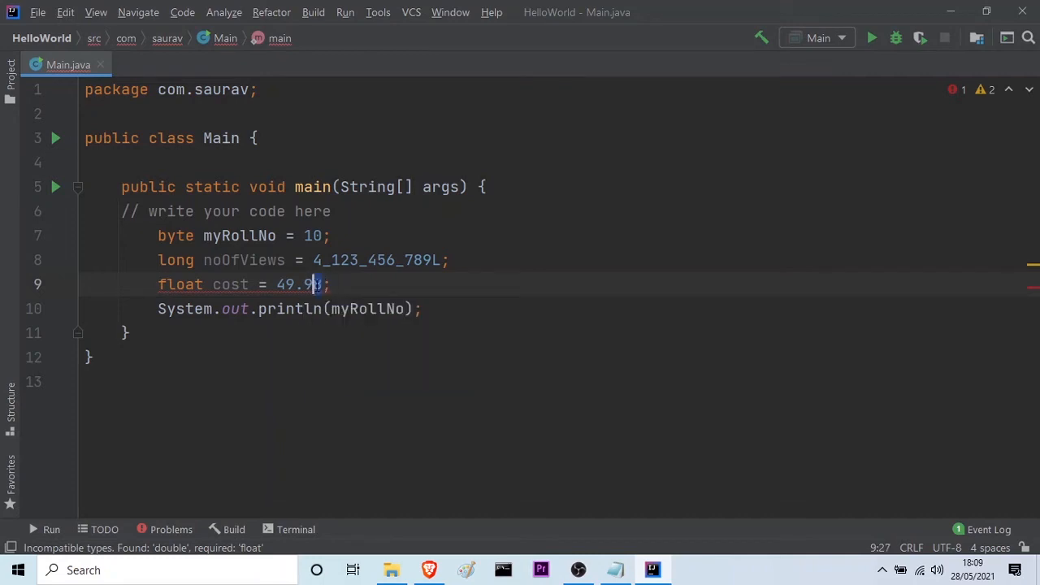
double_click(299, 285)
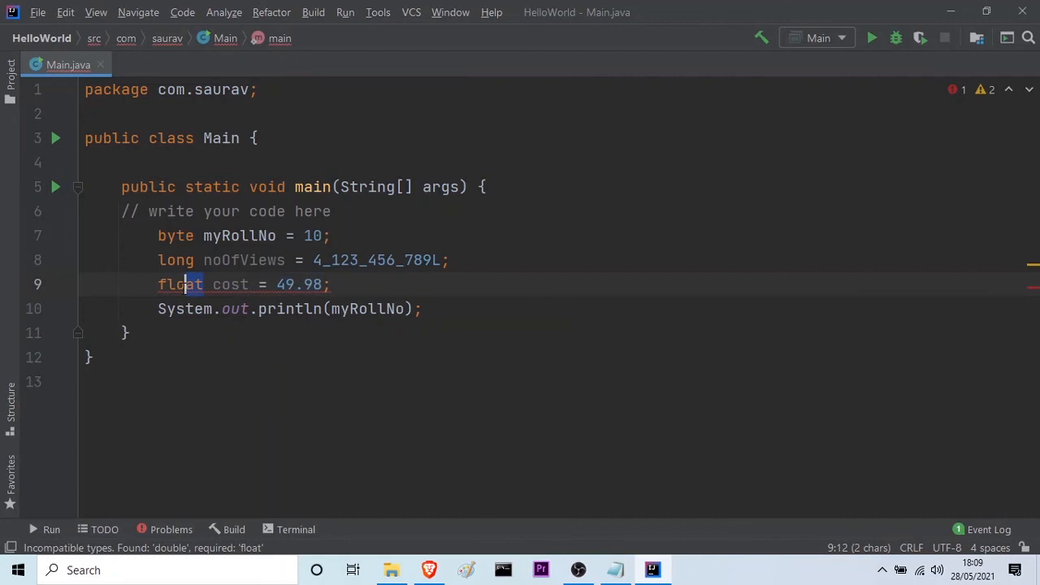
double_click(179, 283)
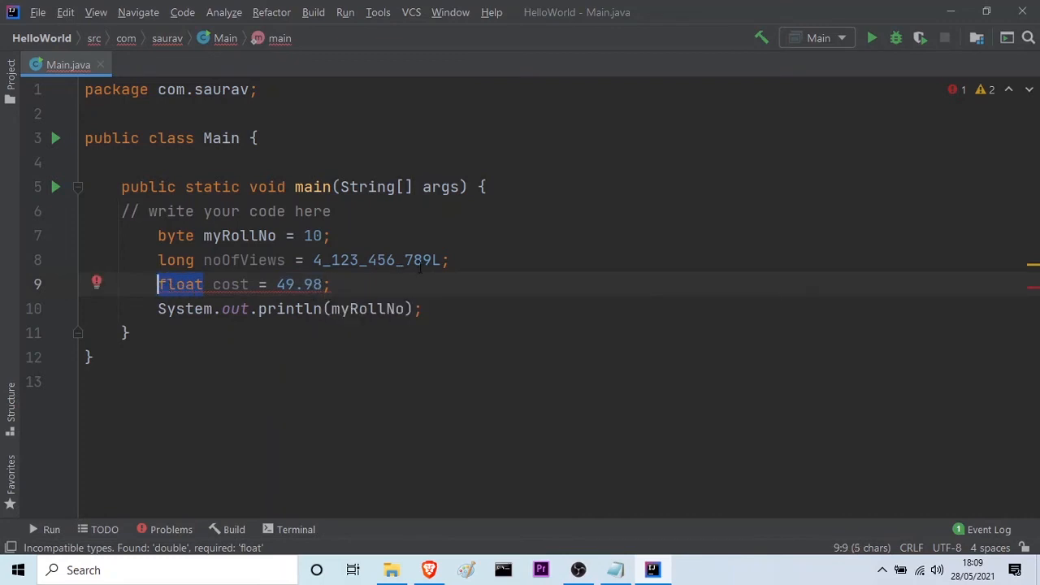
click(436, 261)
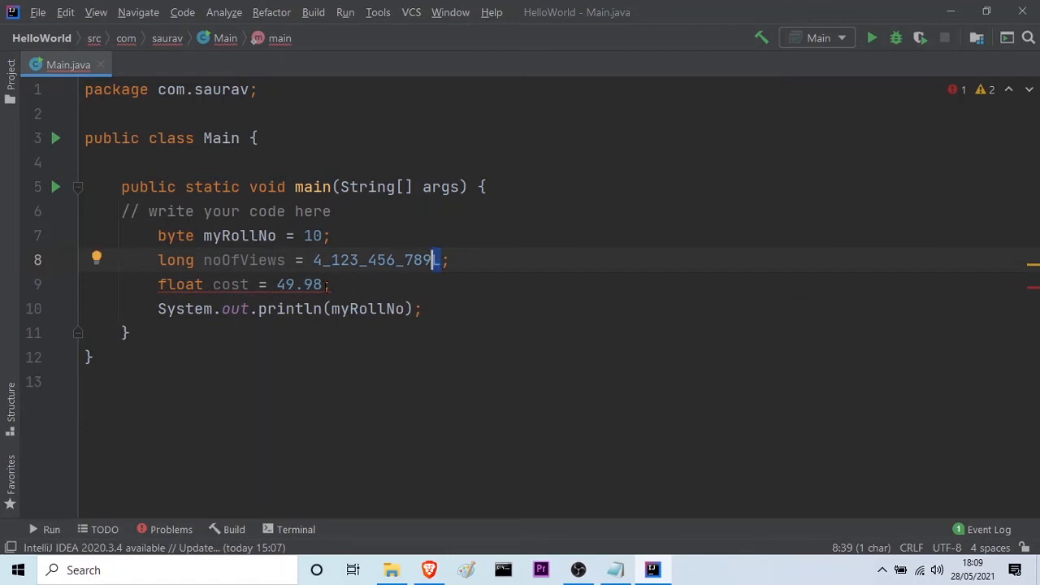
text(L)
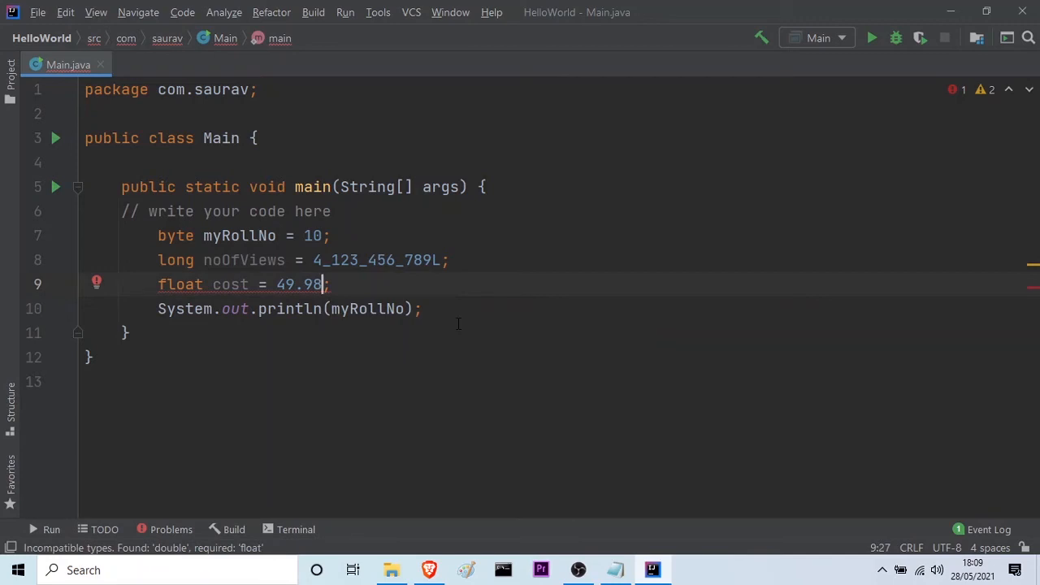
text(F)
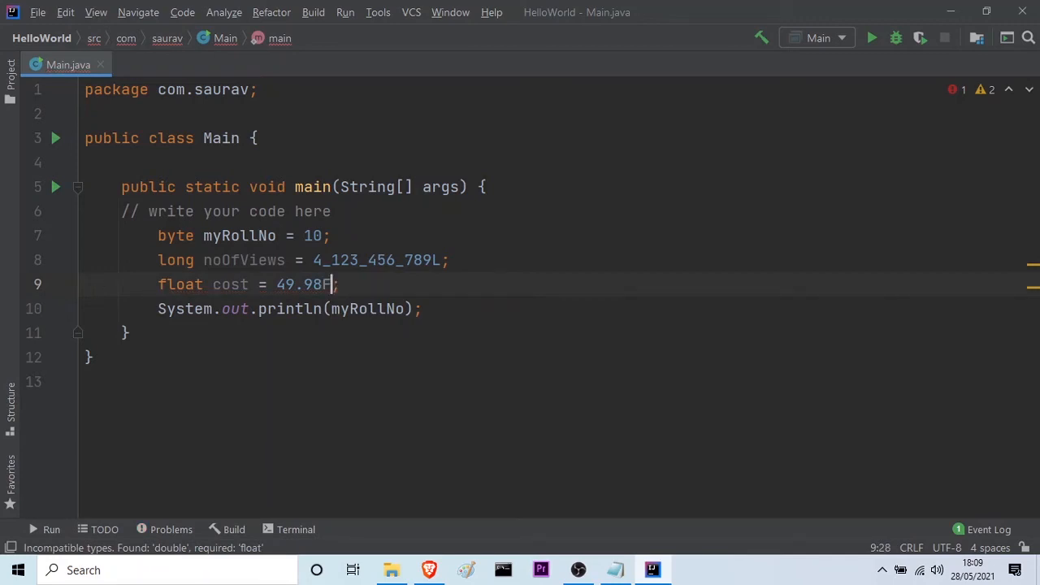
text(F)
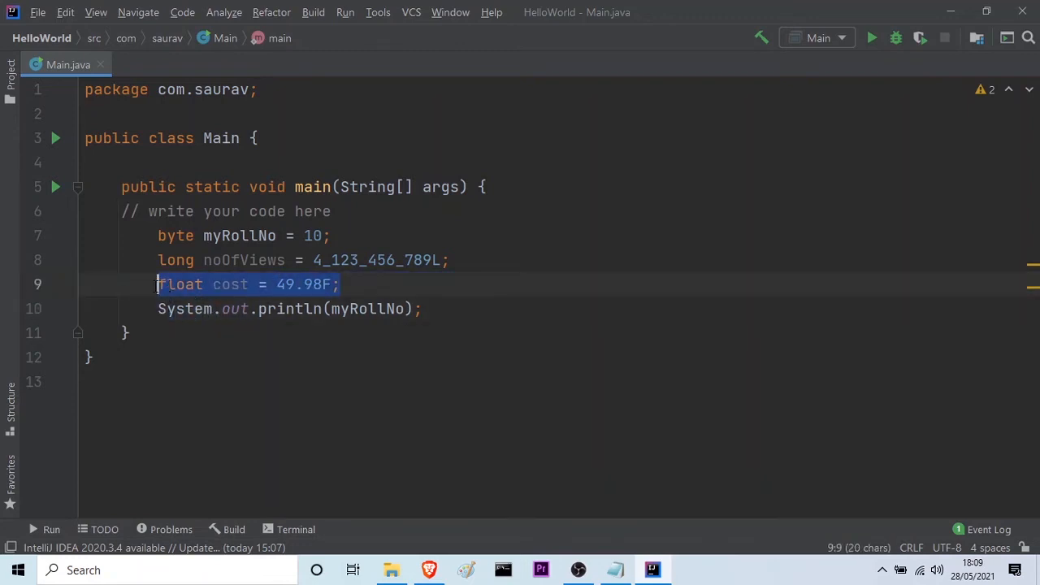
- Briefly remove the suffix to show the error, try lowercase f, then restore 49.98F
click(410, 285)
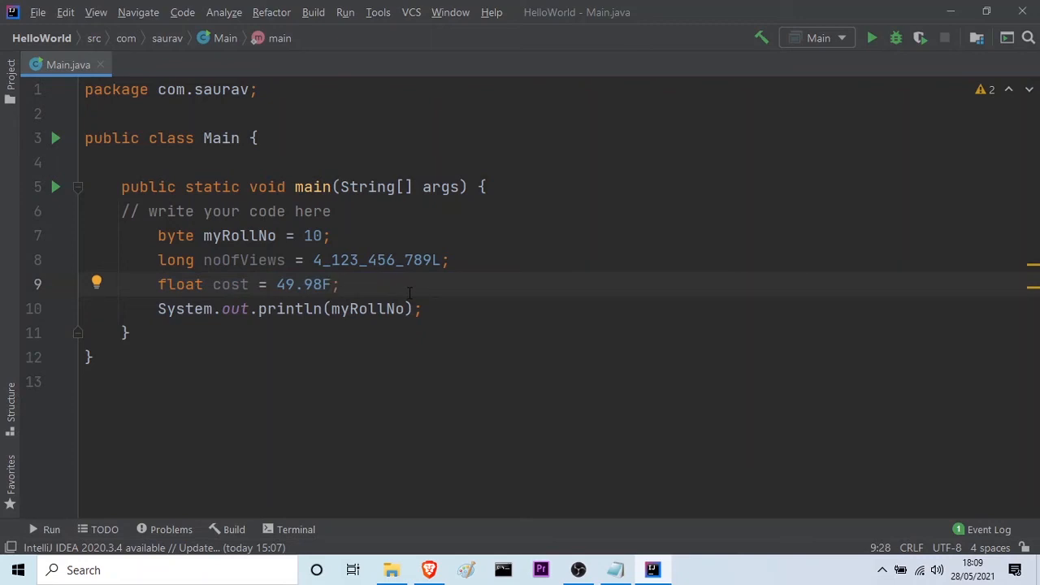
key(Backspace)
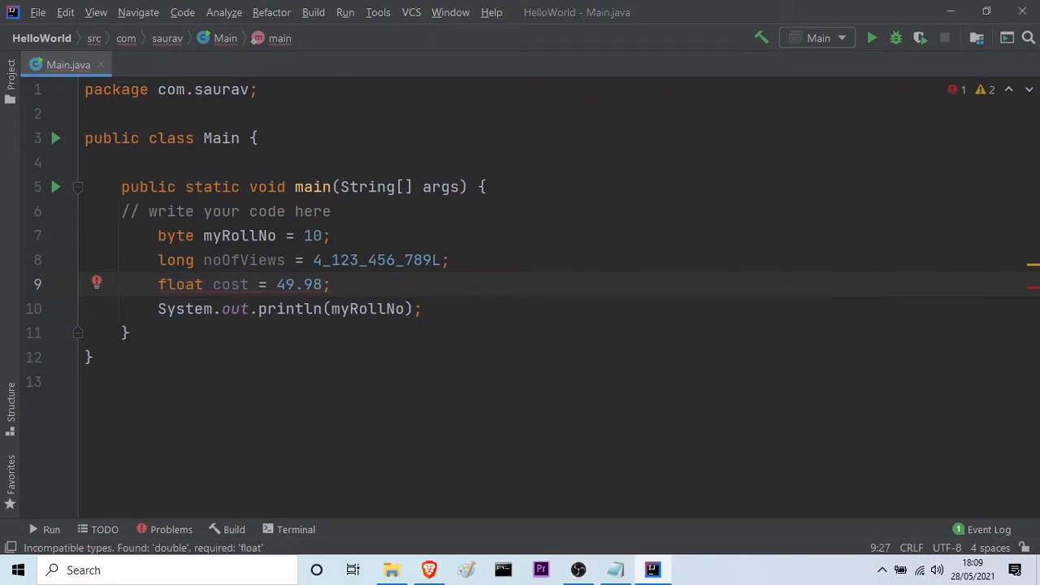
key(BackSpace)
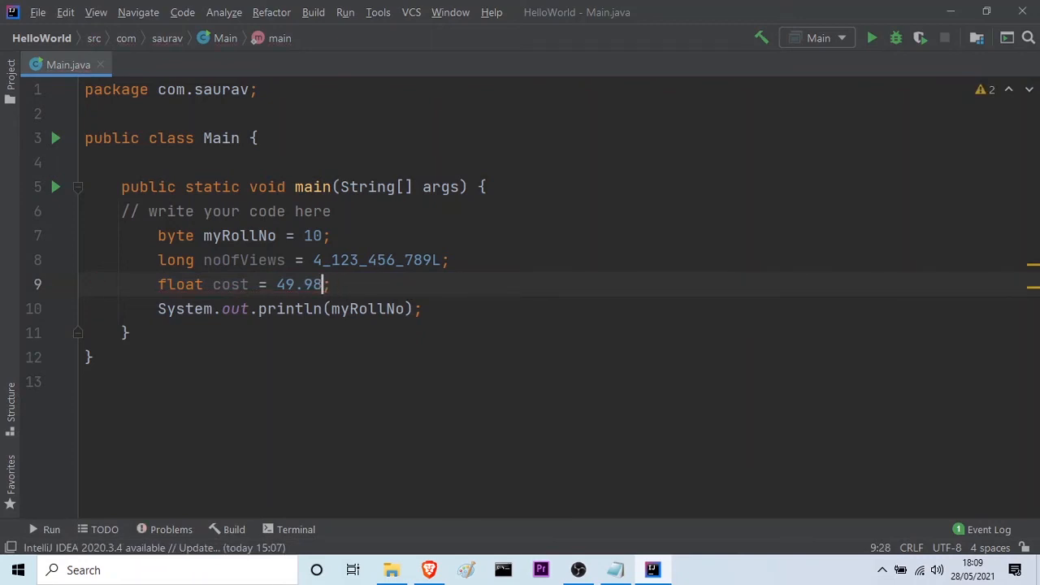
text(f)
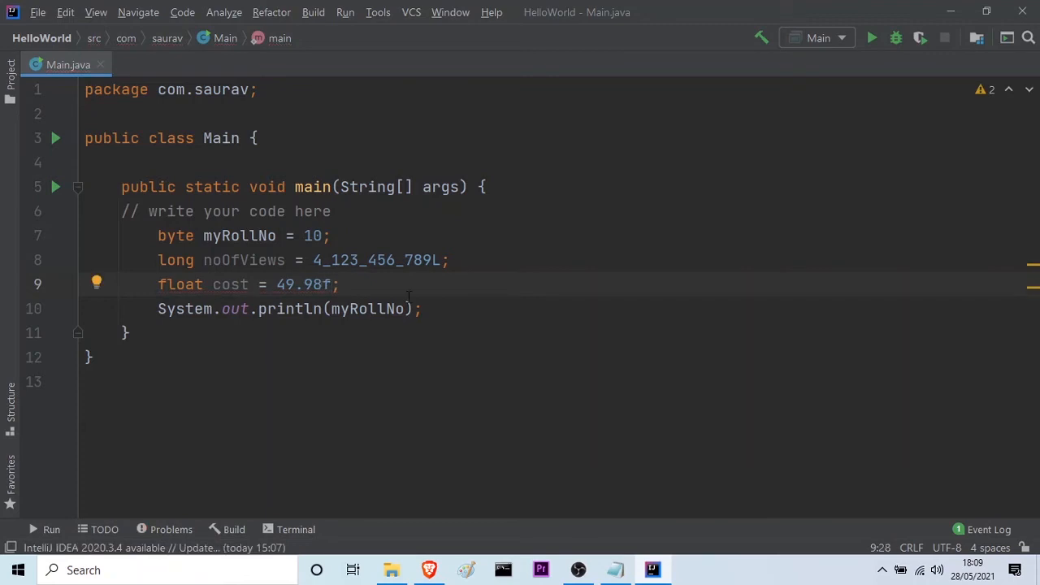
key(Backspace)
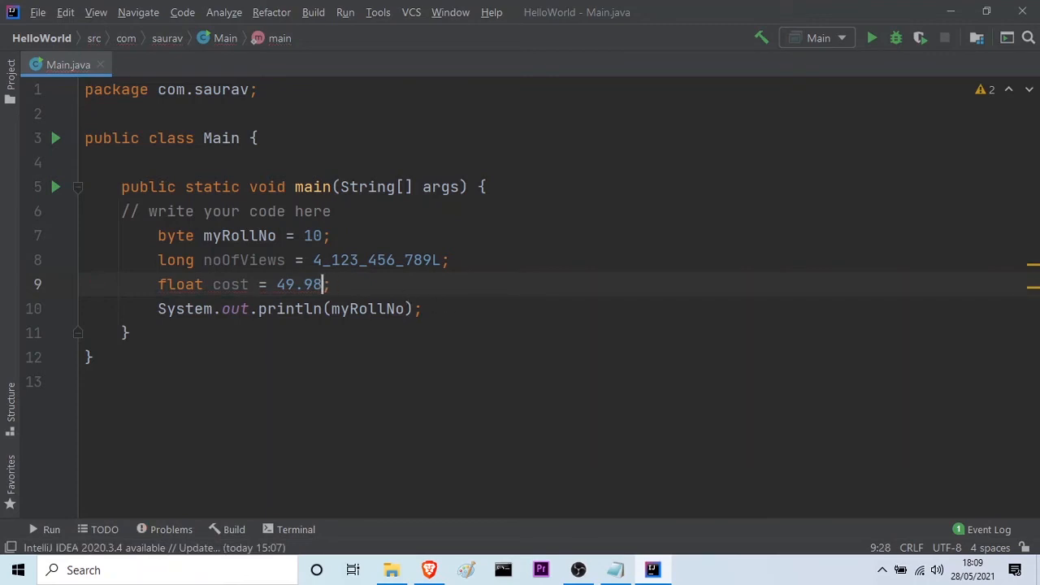
text(F)
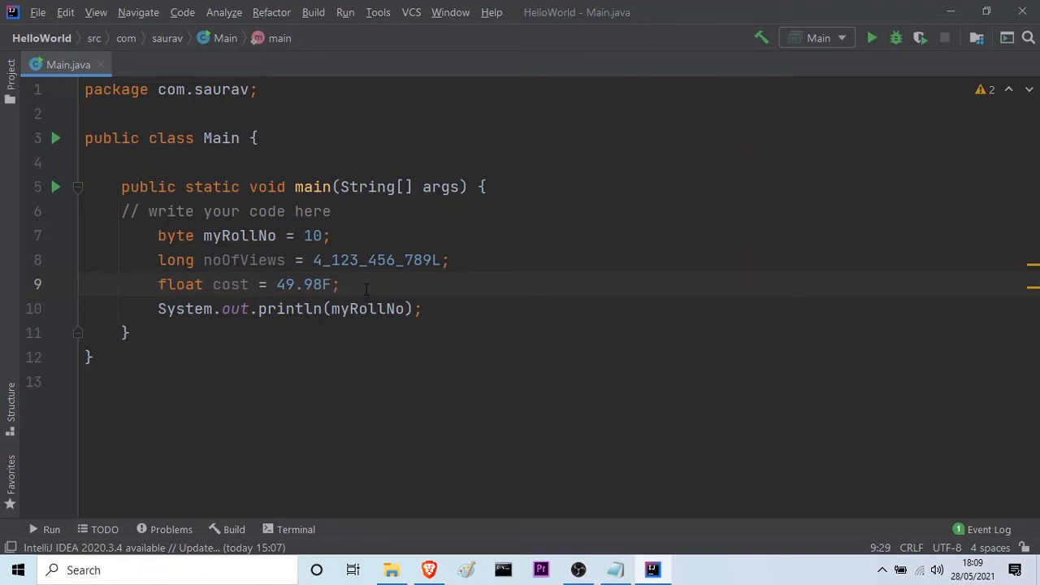
- Declare char alphabet = 'a' on the line below cost
text(char)
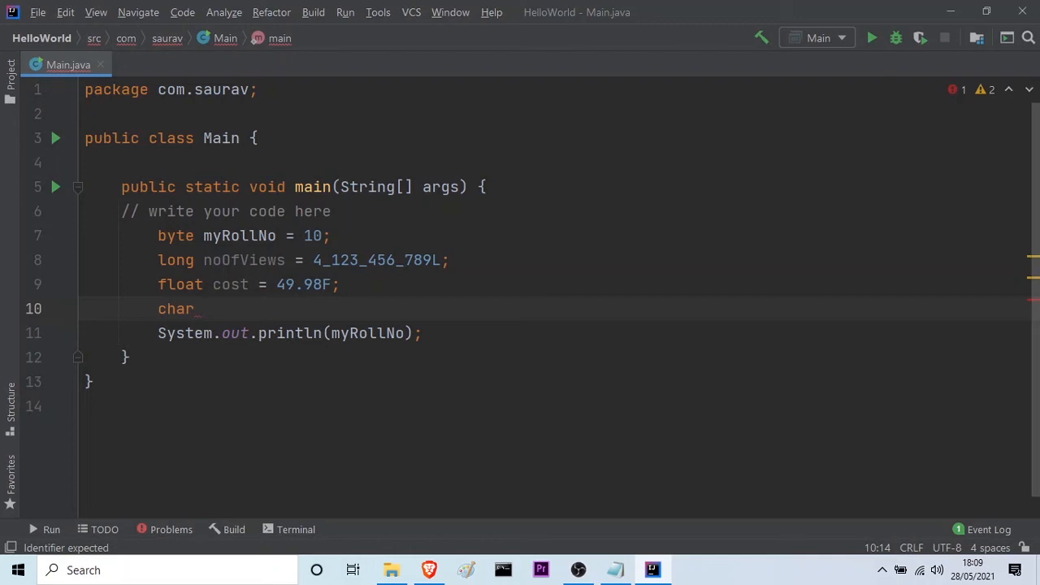
text(alphabet)
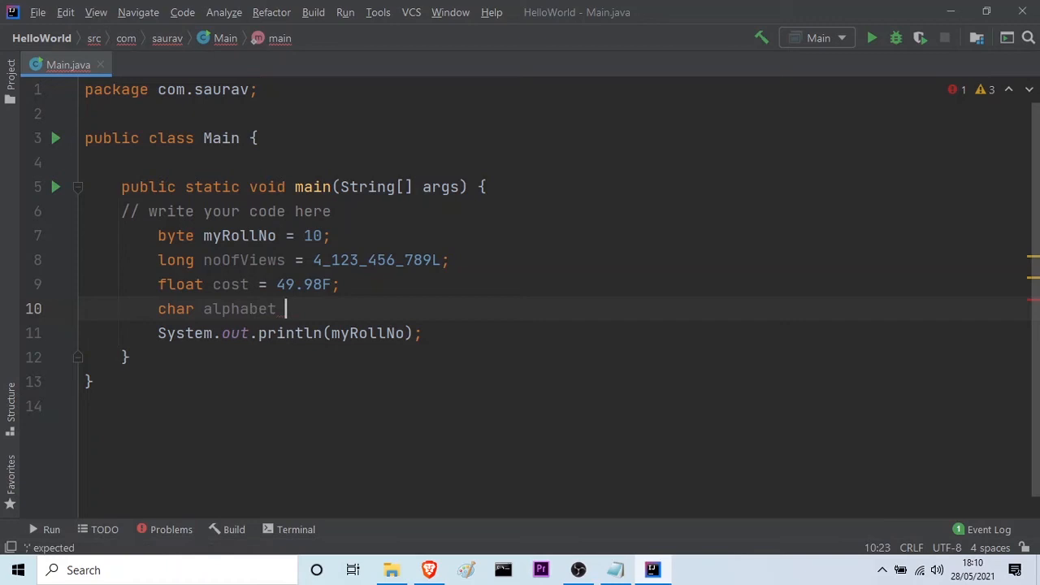
text(=)
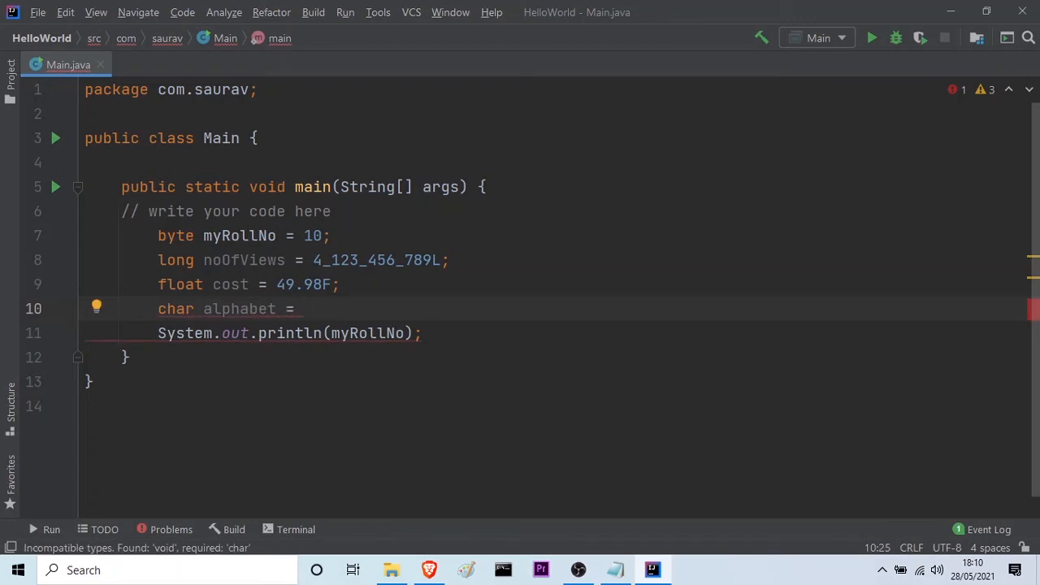
text(')
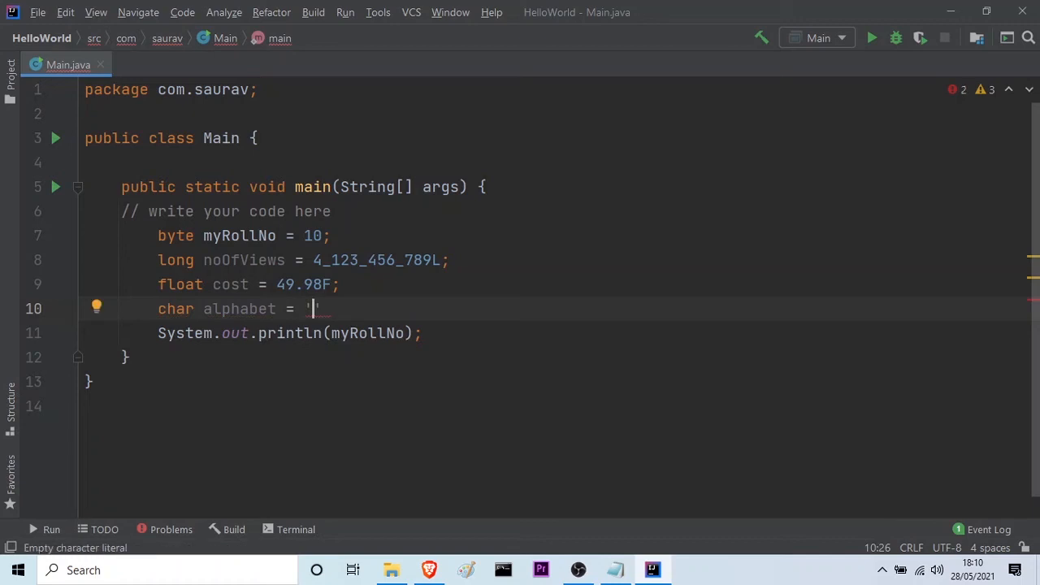
text(a)
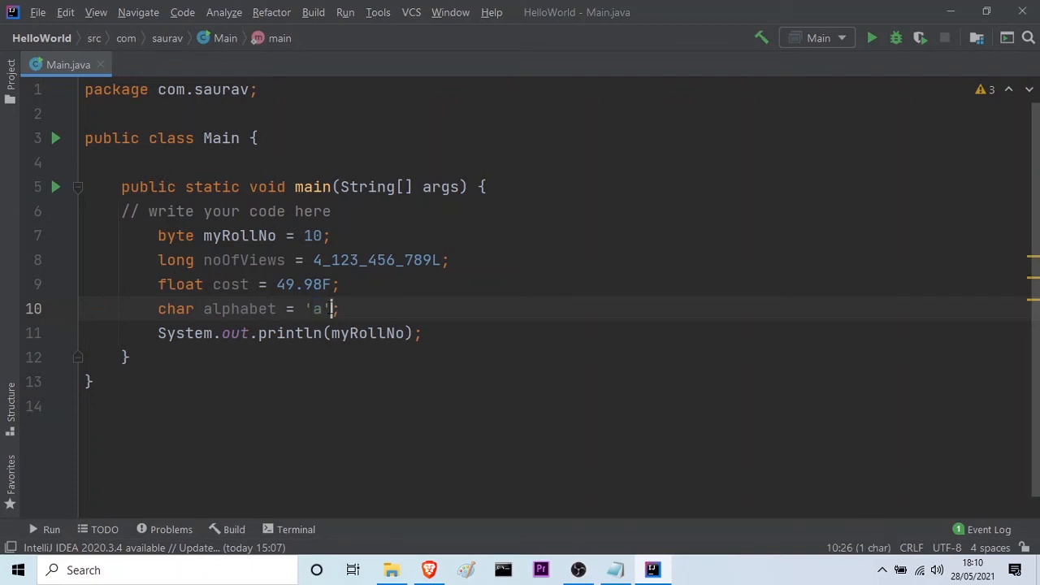
- Replace the lowercase 'a' with uppercase 'A' in the alphabet declaration
double_click(315, 309)
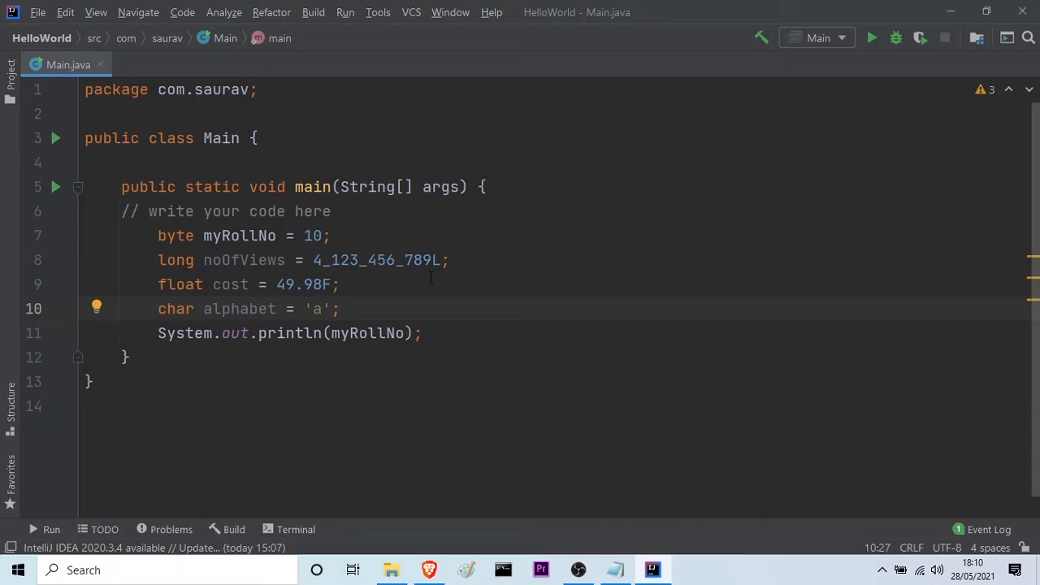
text(A)
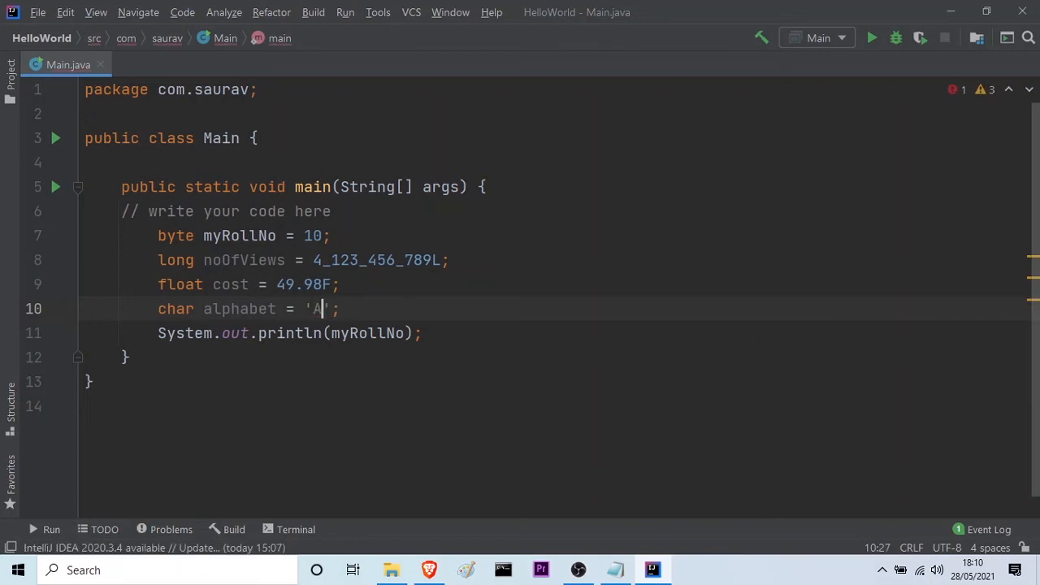
text(B)
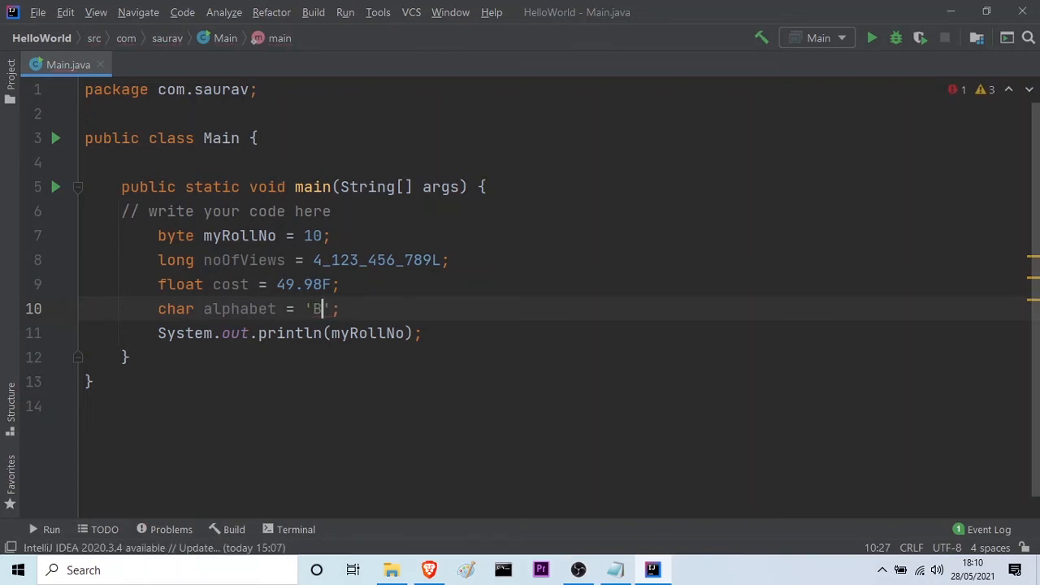
key(Backspace)
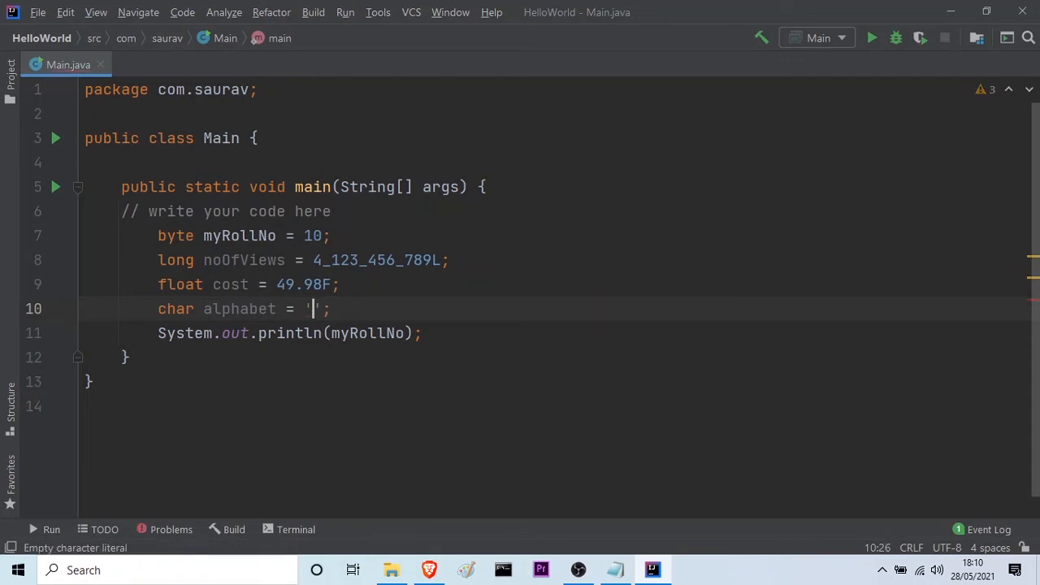
text(')
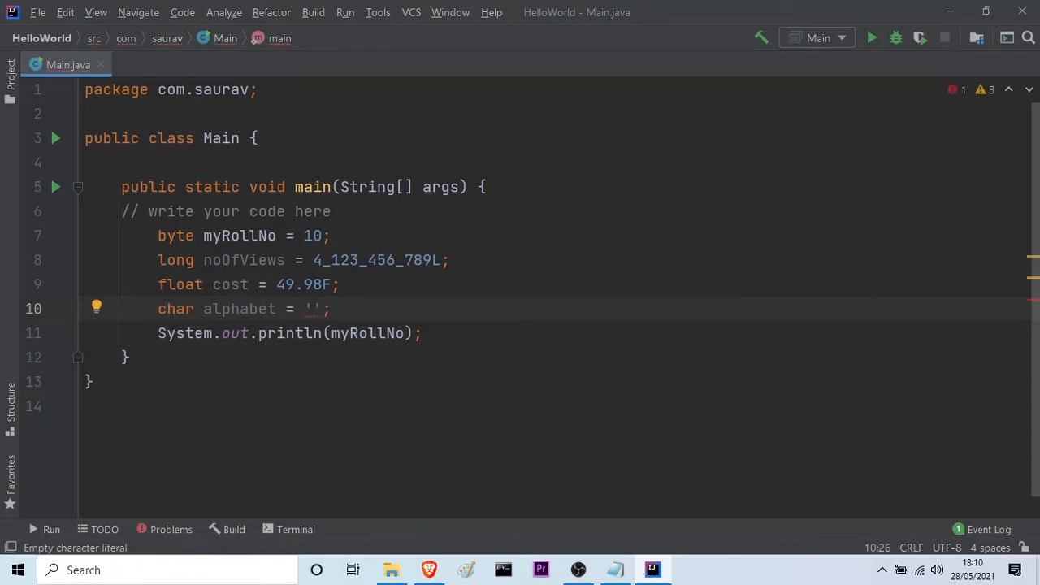
text(A)
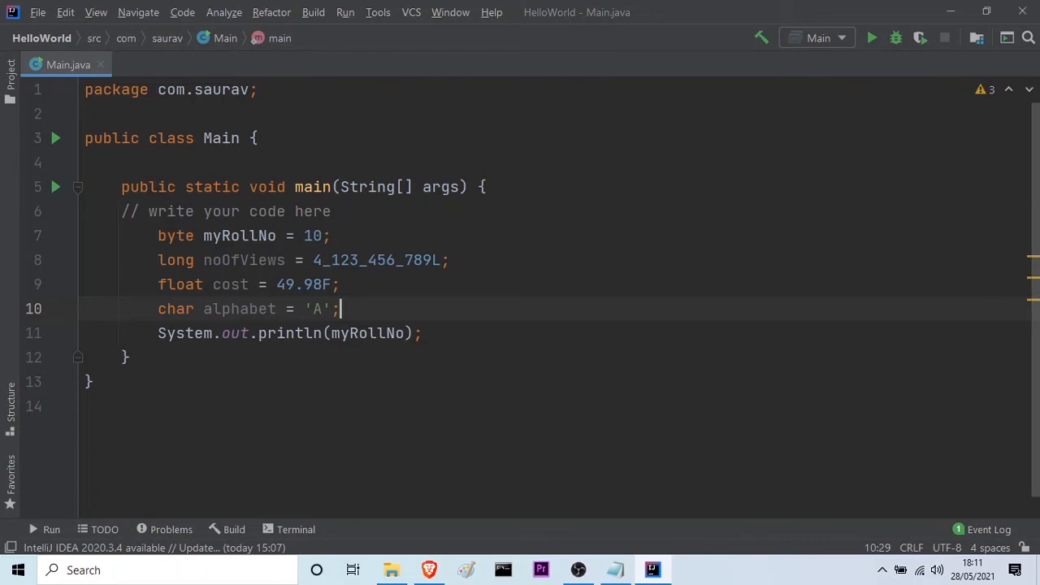
- Declare boolean isDivisible = true; then switch its value to false
text(boolean)
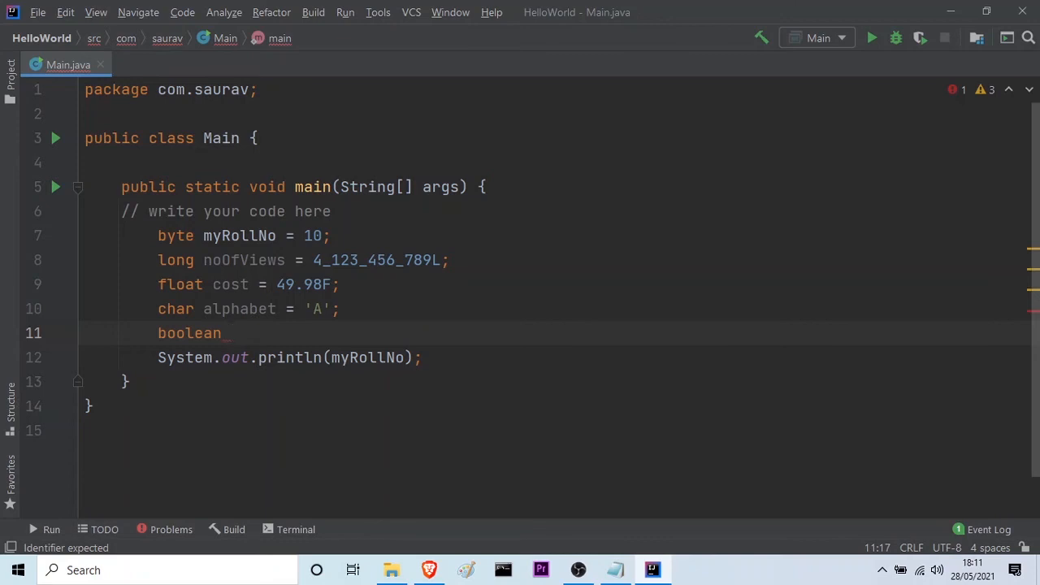
text(is)
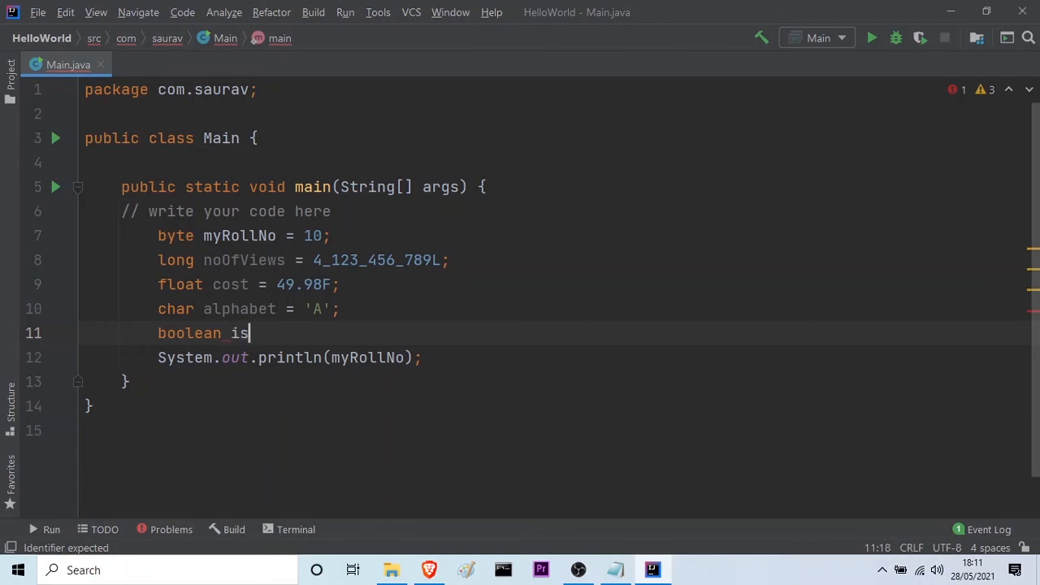
text(Divi)
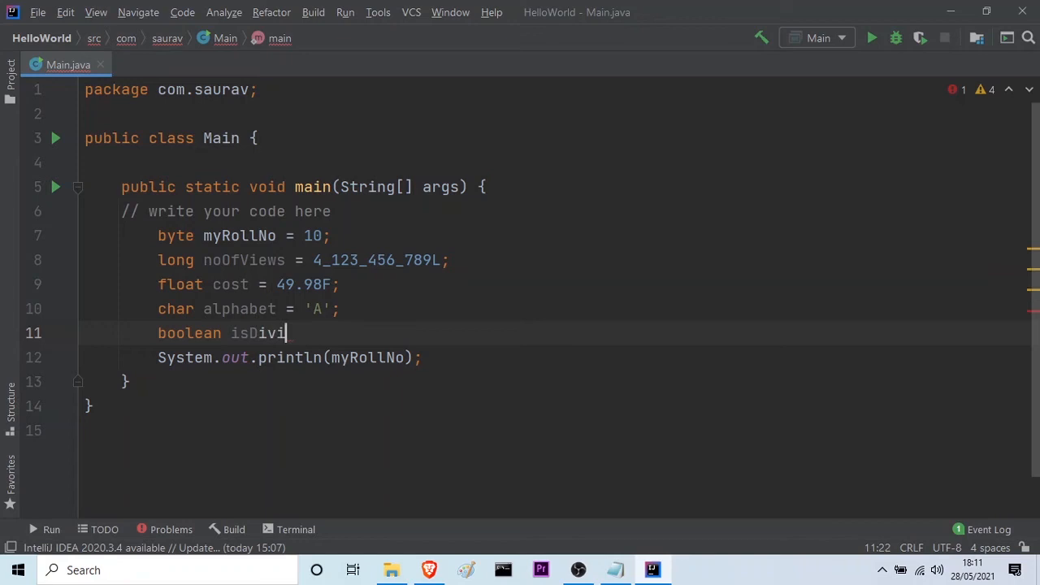
text(sible)
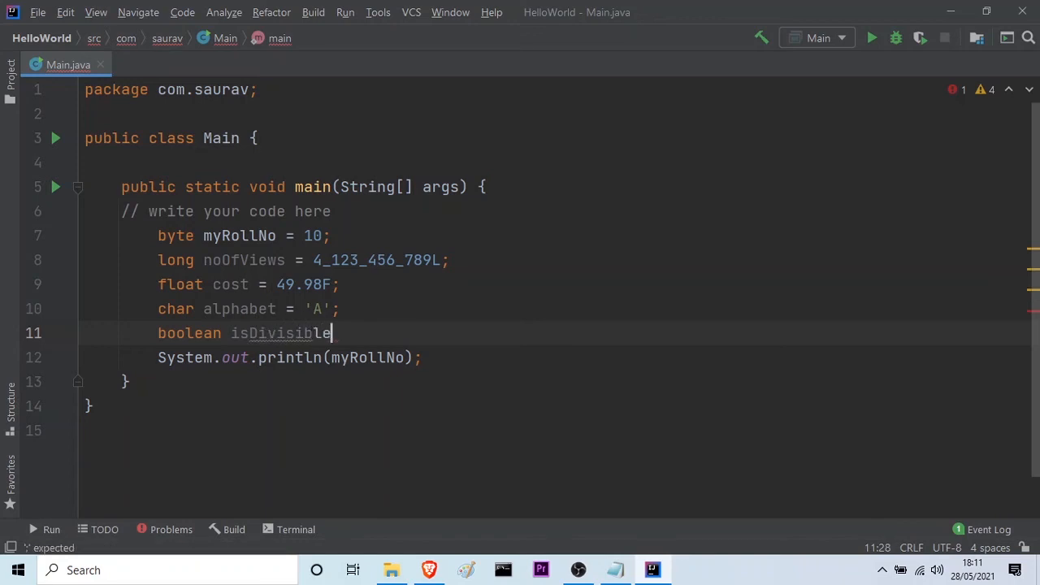
text(=)
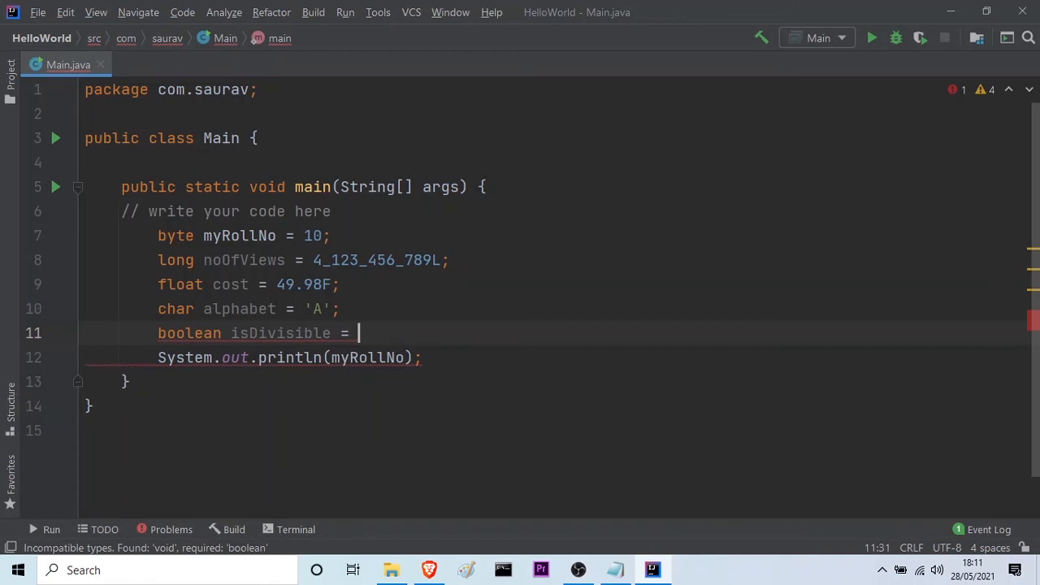
text(true)
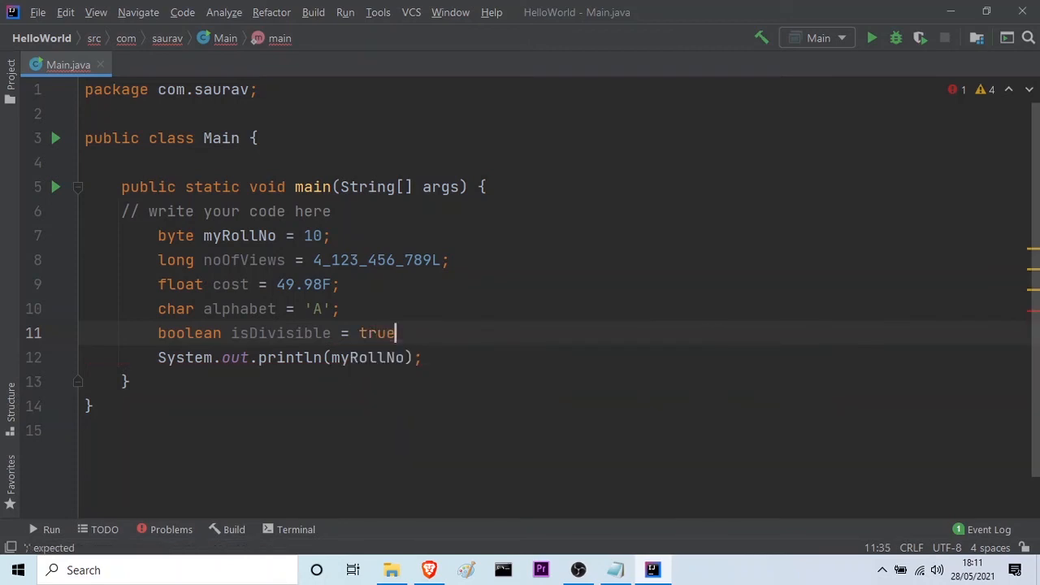
text(;)
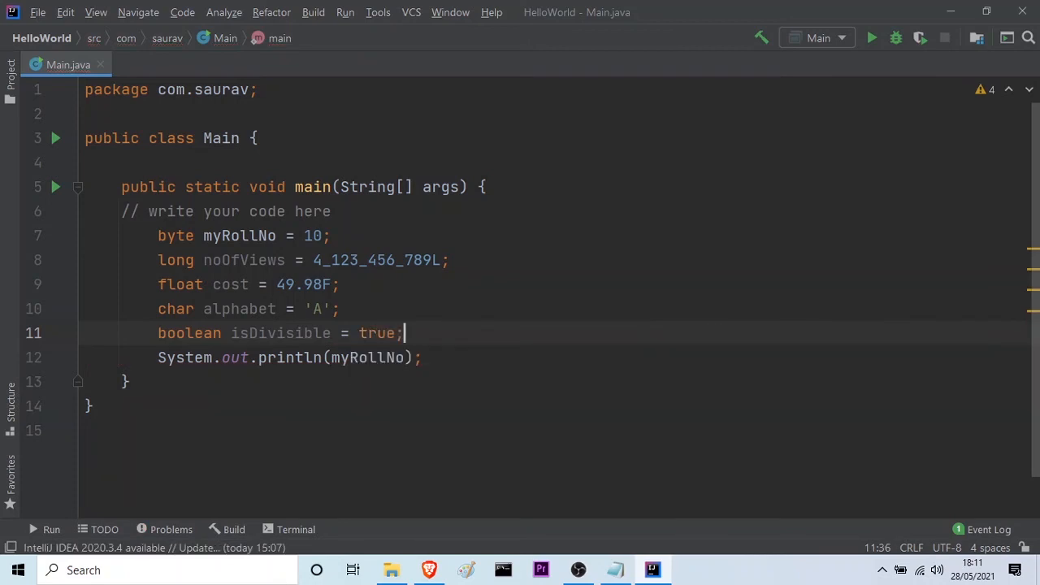
text(fals)
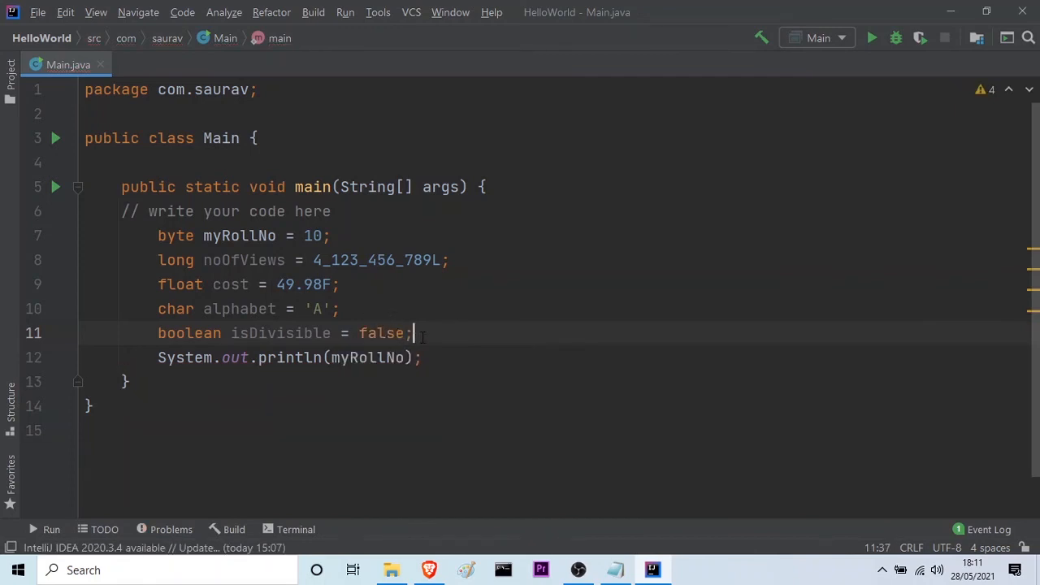
double_click(382, 333)
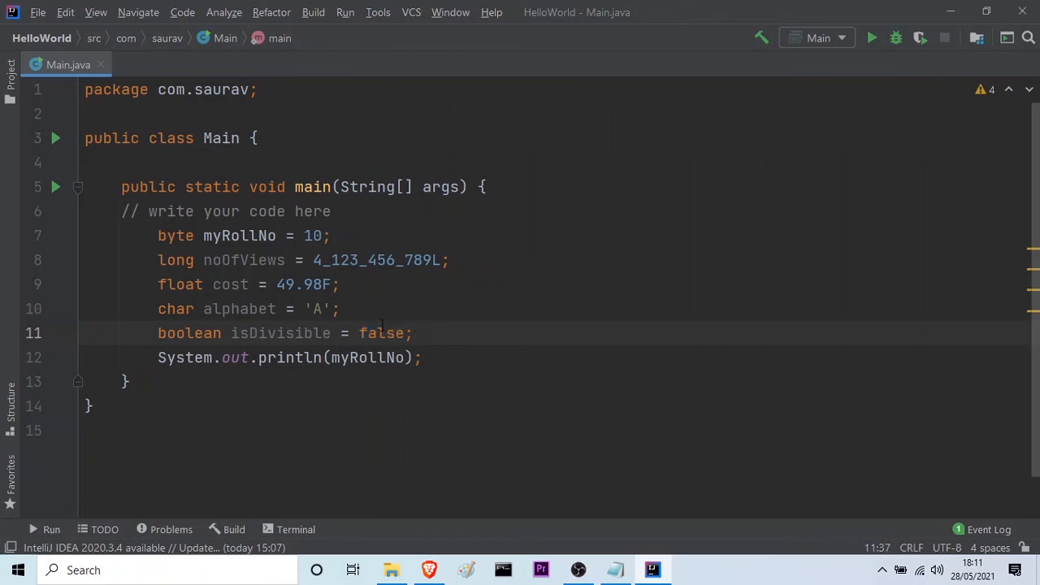
double_click(380, 333)
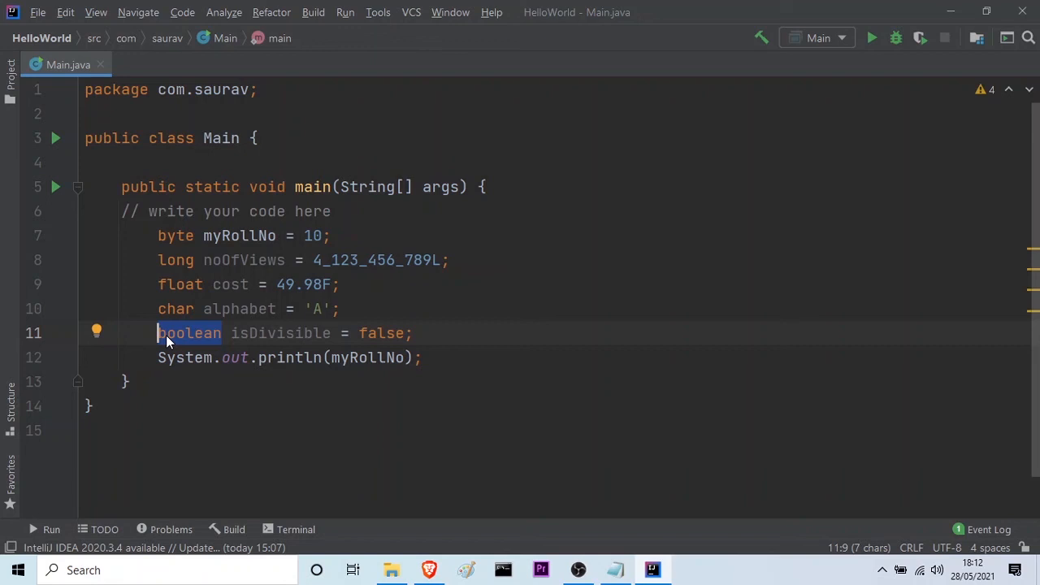
mouse_move(182, 345)
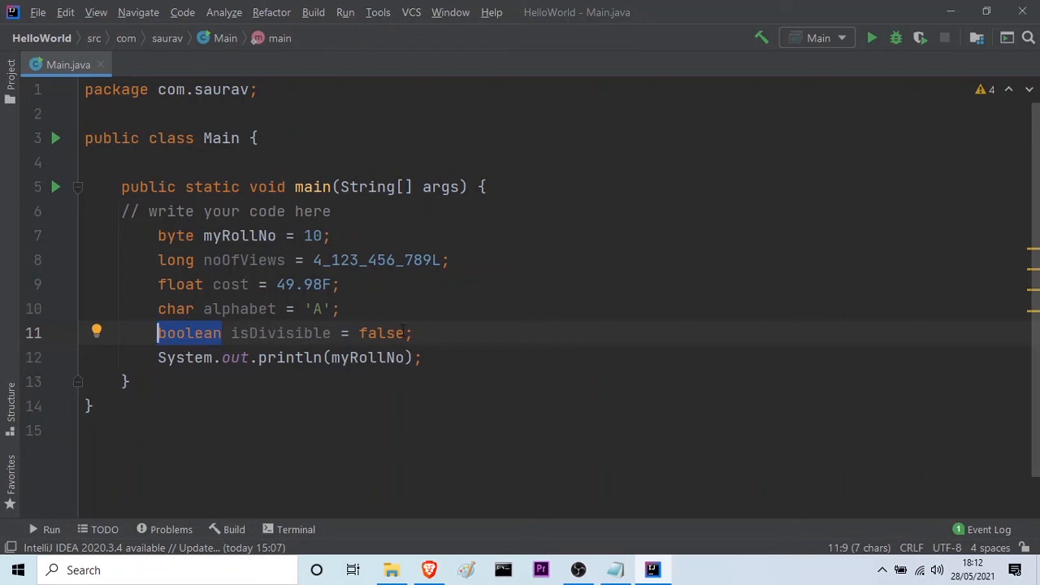
- Replace false with true in the isDivisible declaration and select its name
key(Delete)
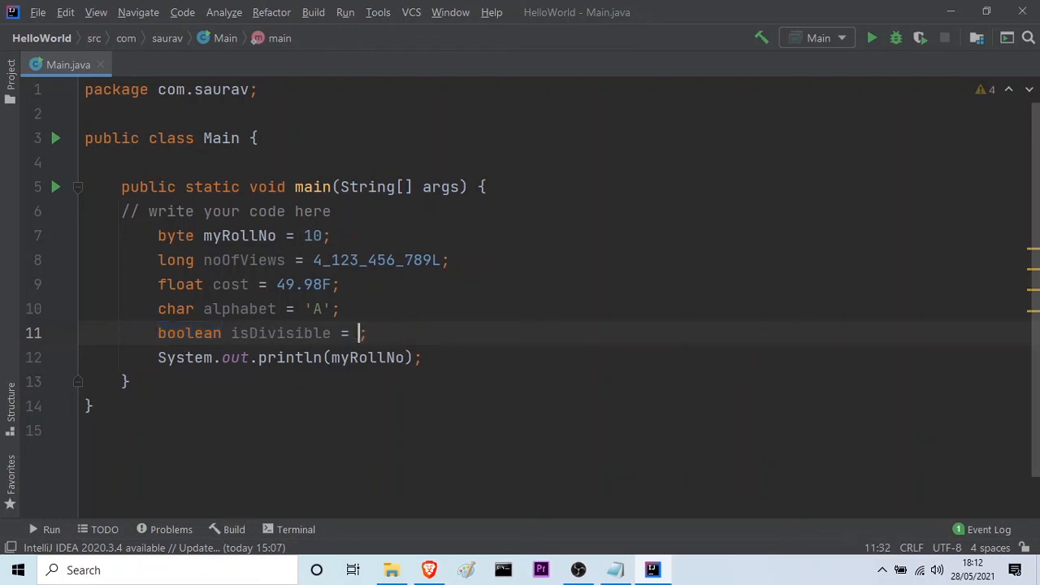
text(true)
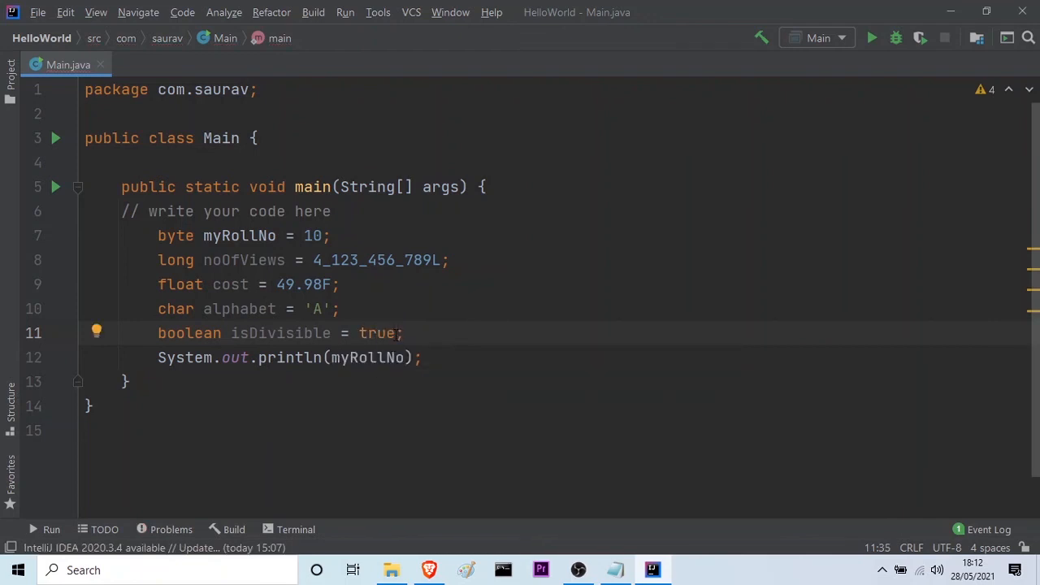
double_click(377, 333)
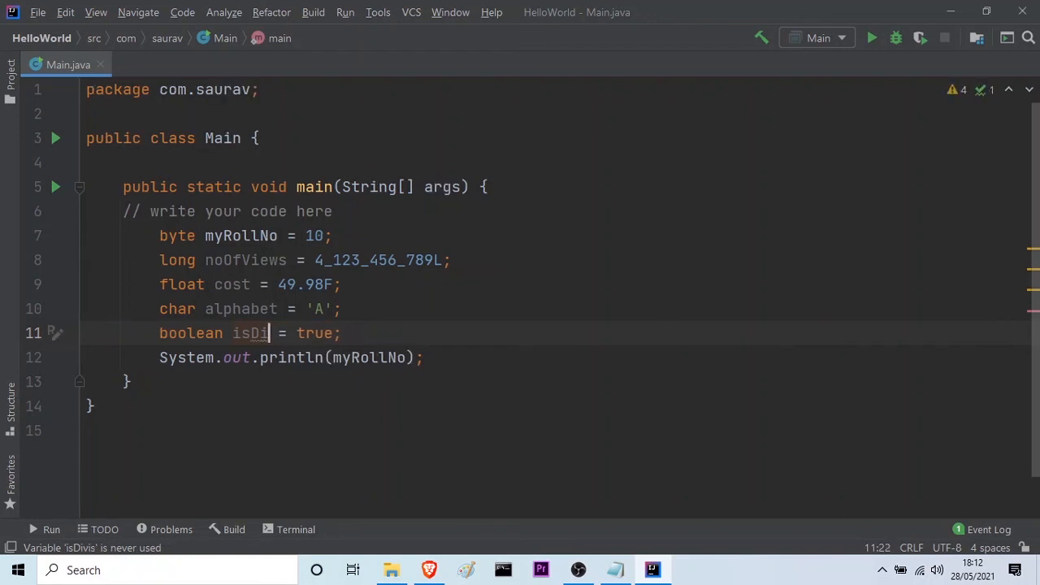
- Rename the boolean to num1, then revert it back to isDivisible = true
key(Backspace)
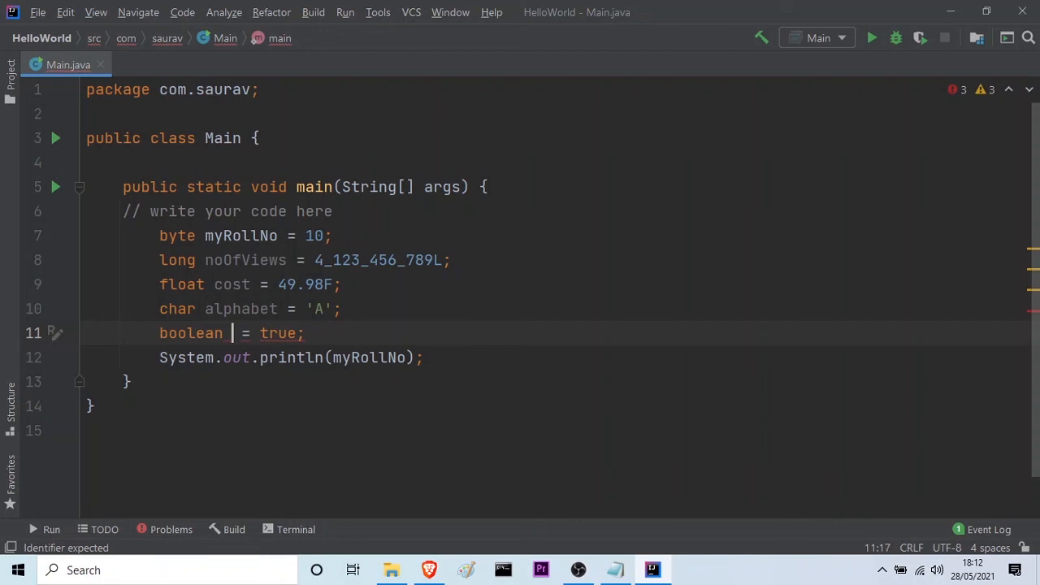
text(v)
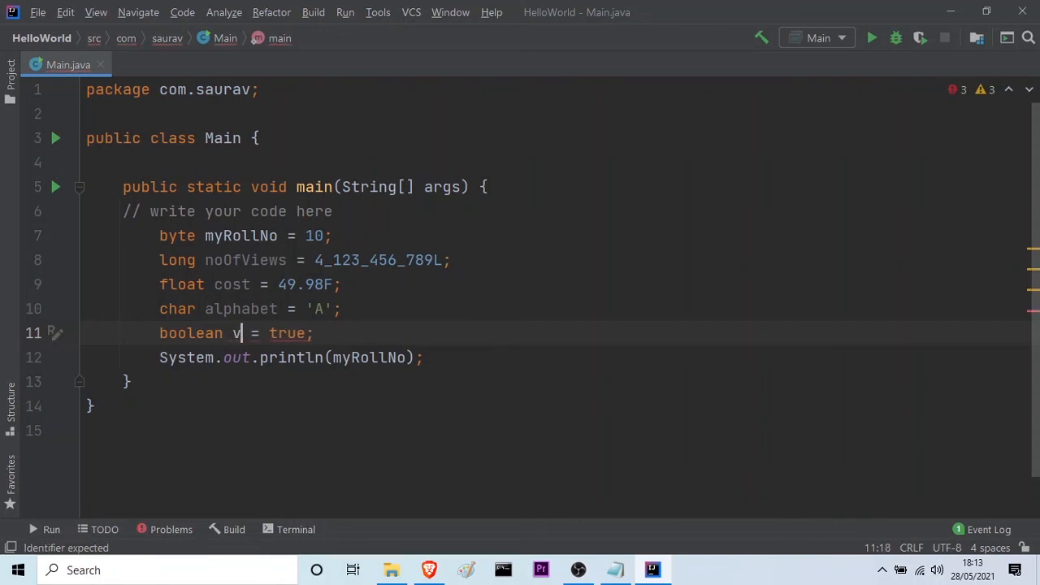
text(um)
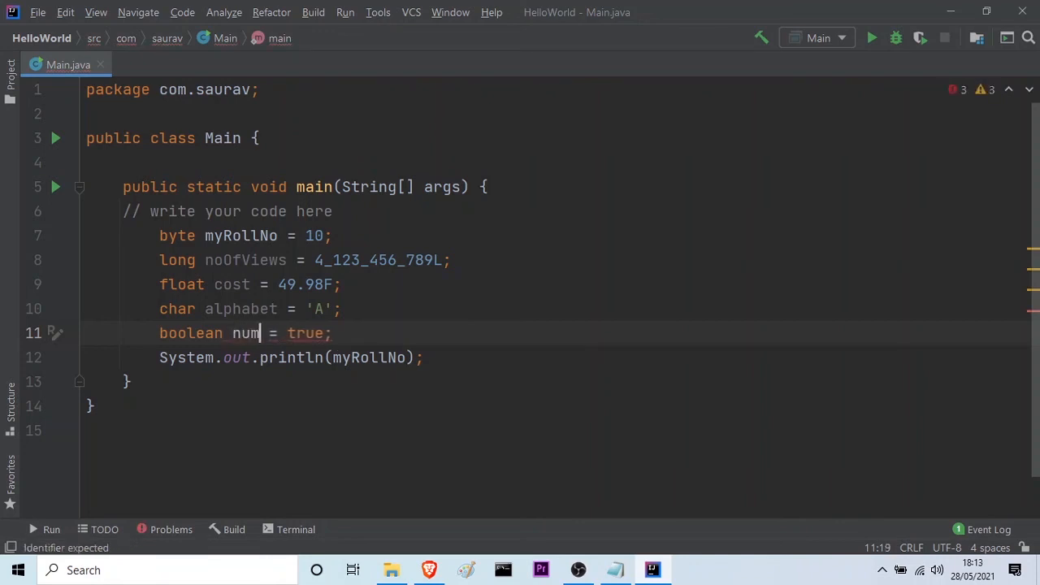
text(1)
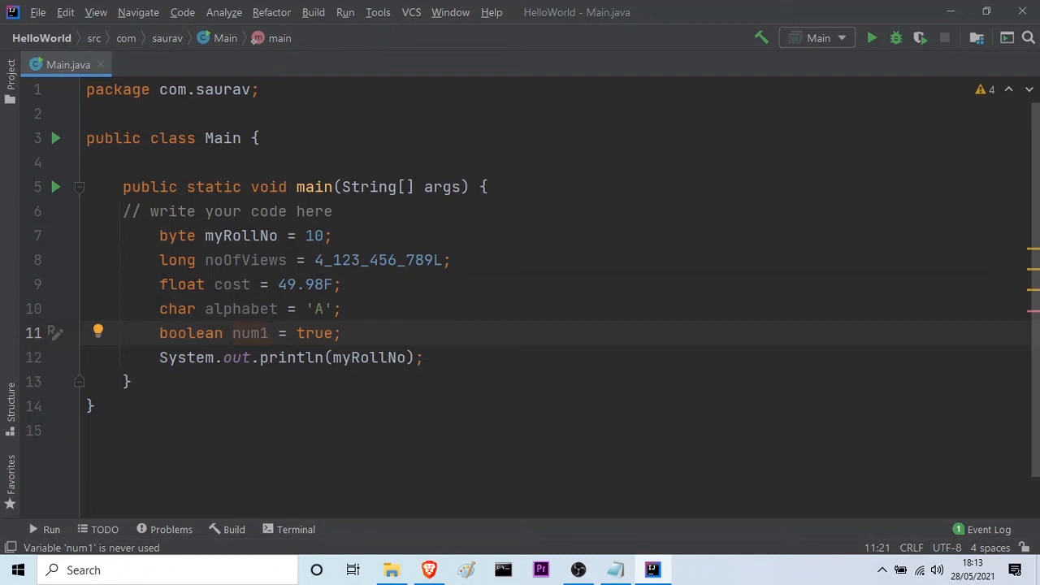
key(Backspace)
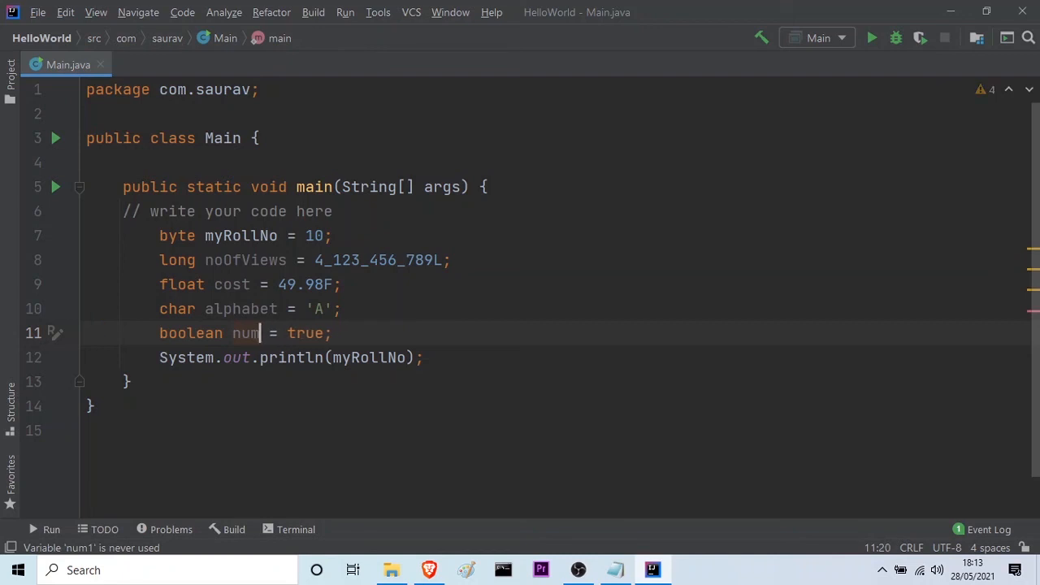
key(Backspace)
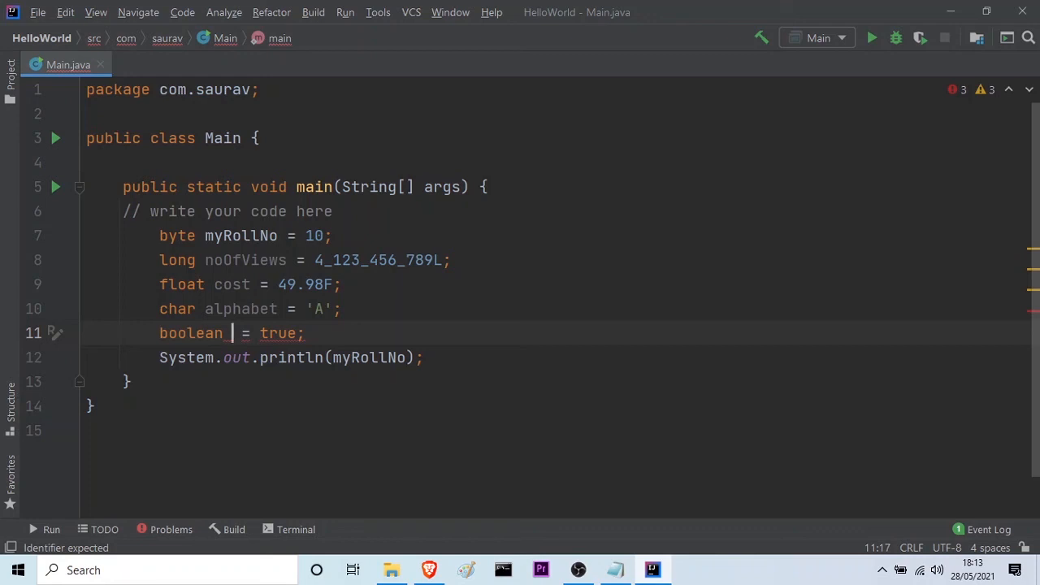
text(isDivisib)
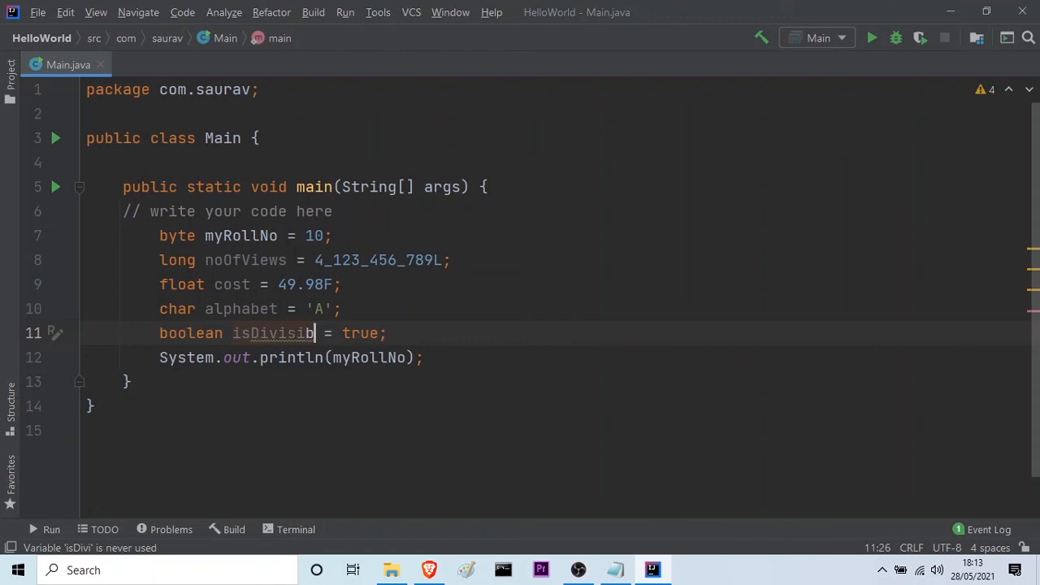
text(le)
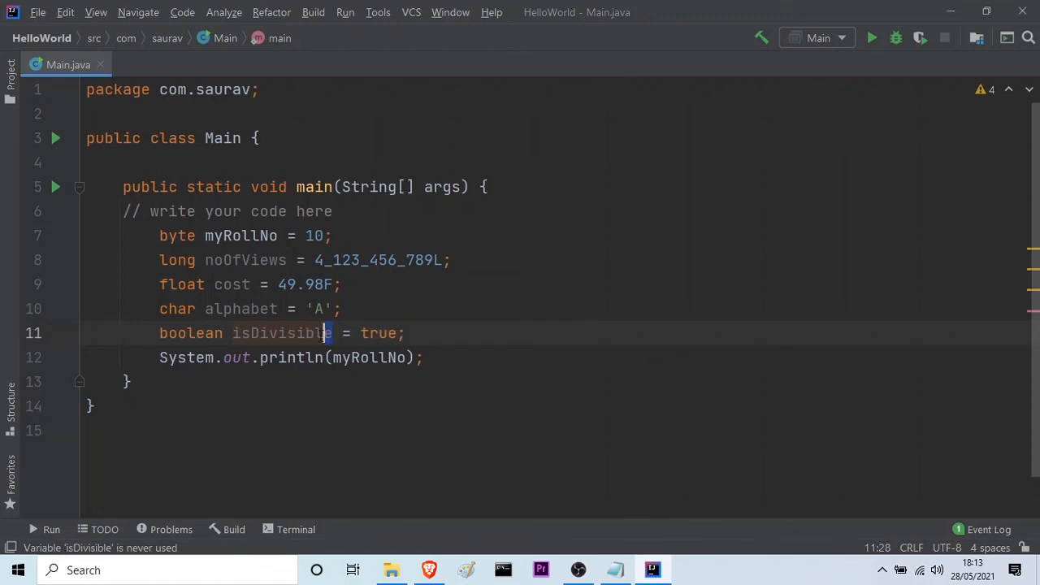
double_click(283, 333)
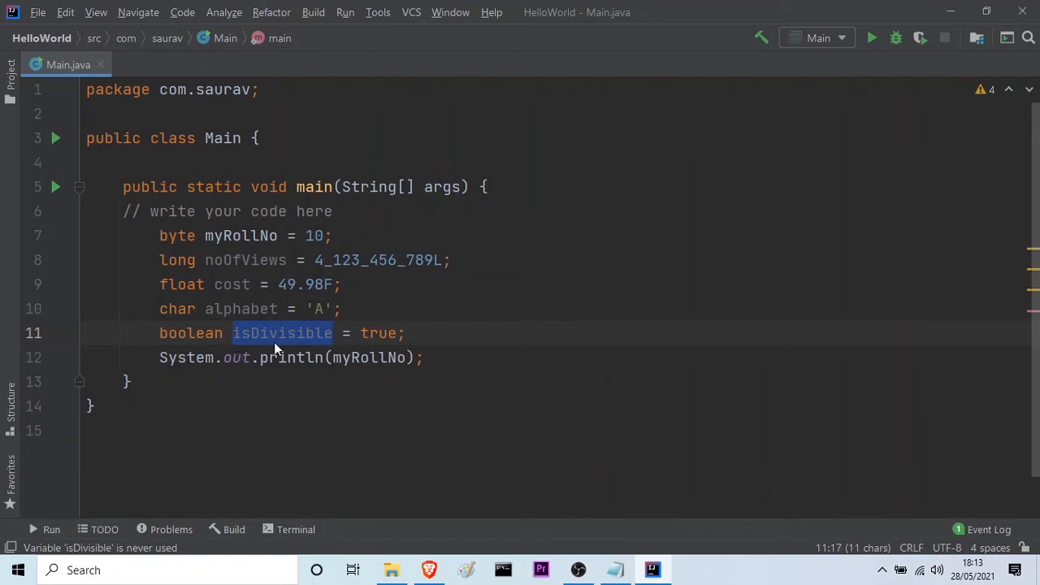